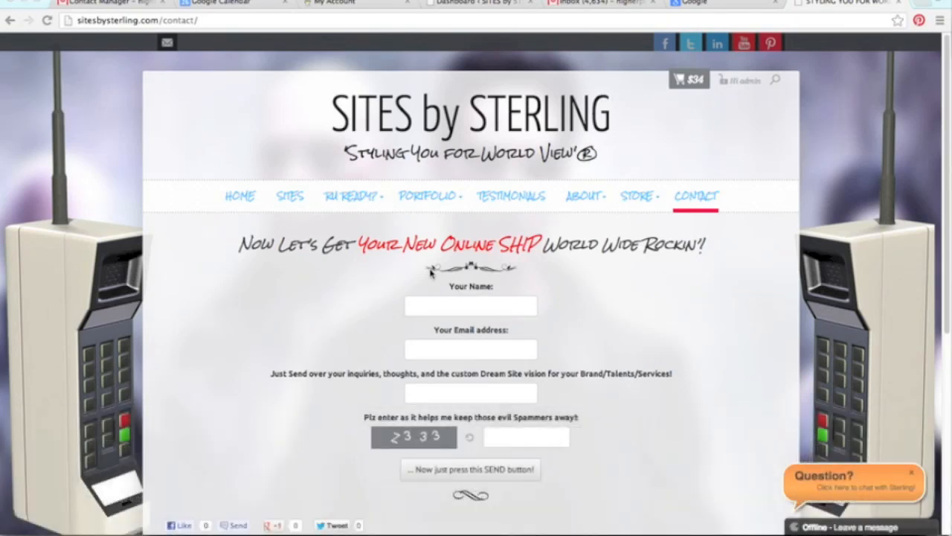
{"action": "mouse_move", "coordinate": [699, 318]}
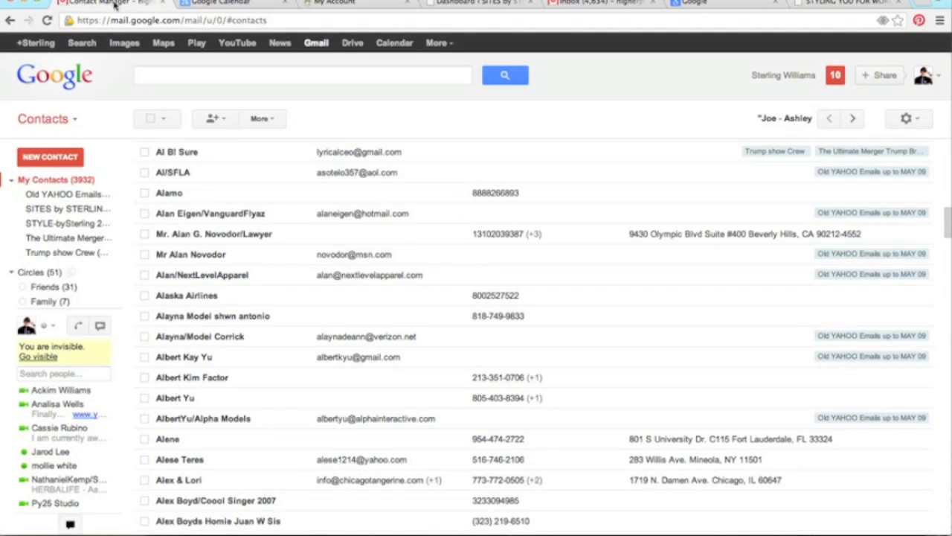
Reach the Signature section of Gmail's General settings via the gear menu.
{"action": "left_click", "coordinate": [907, 119]}
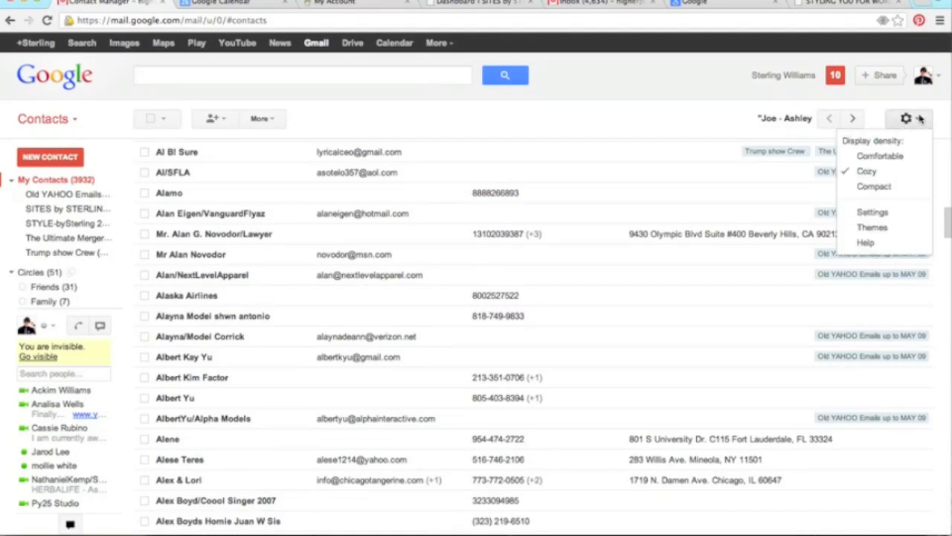
{"action": "mouse_move", "coordinate": [872, 211]}
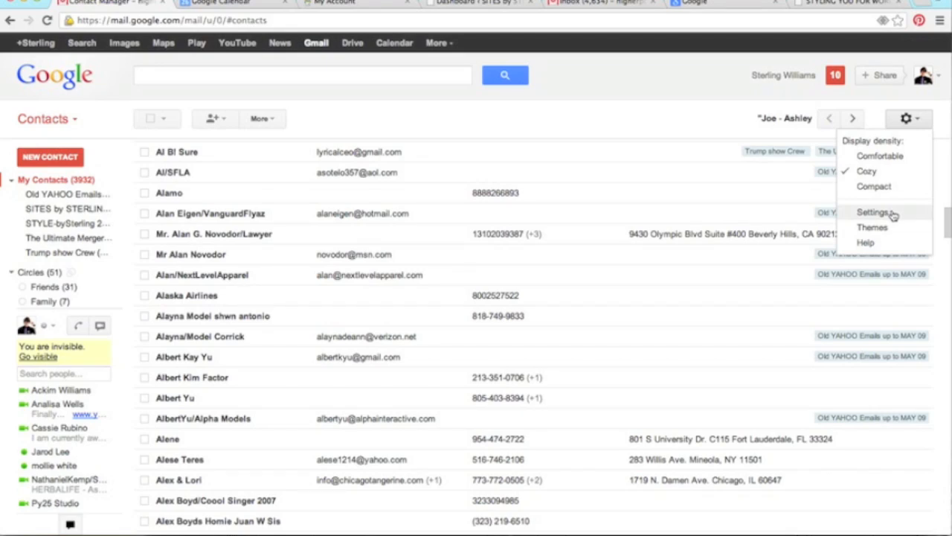
{"action": "left_click", "coordinate": [872, 211]}
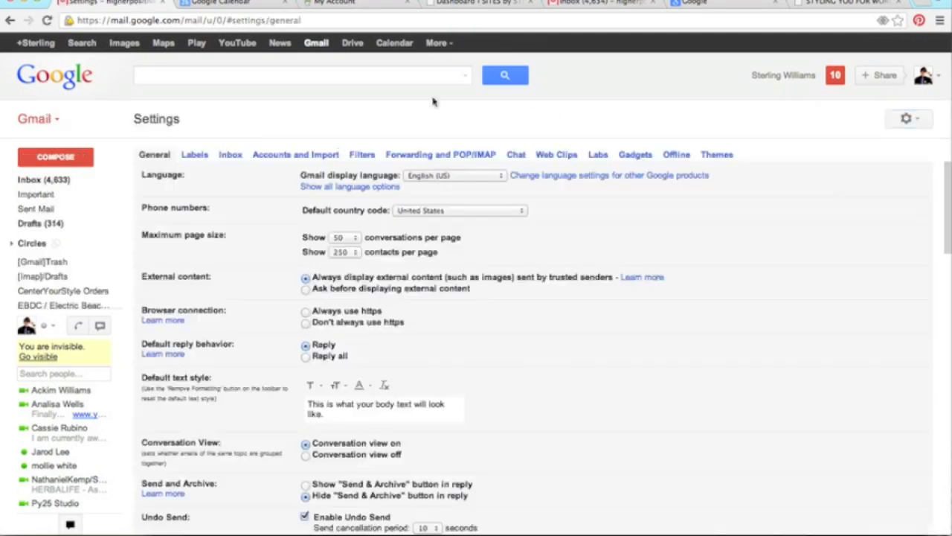
{"action": "scroll", "scroll_direction": "down", "scroll_amount": 3}
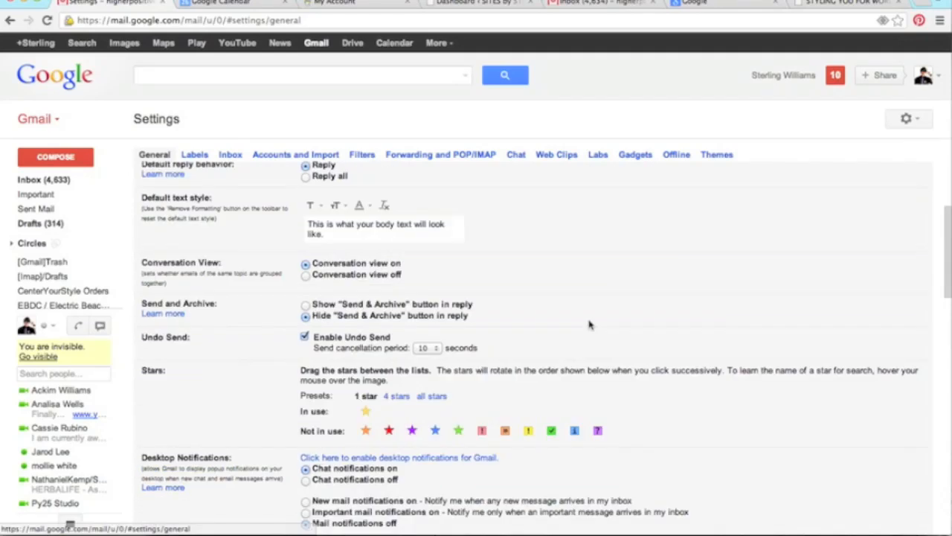
{"action": "scroll", "scroll_direction": "down", "scroll_amount": 3}
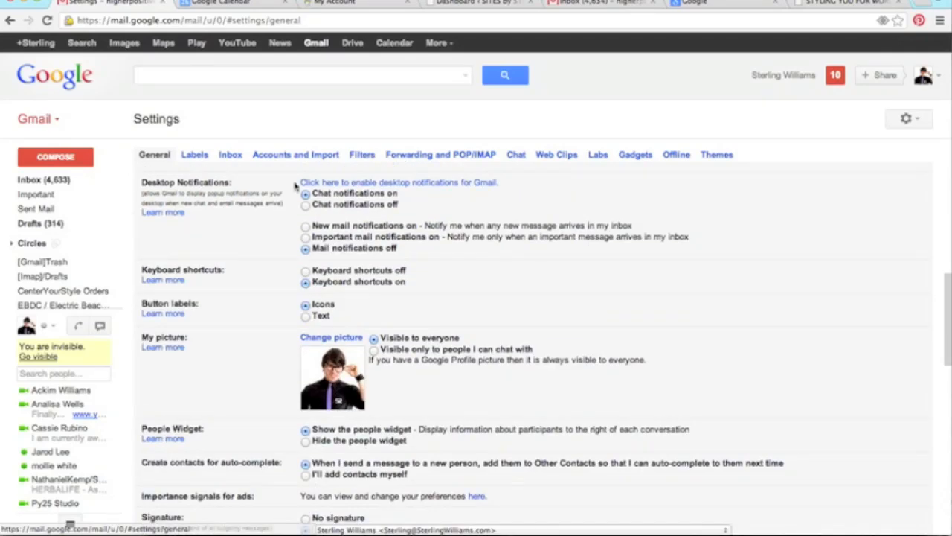
{"action": "scroll", "scroll_direction": "down", "scroll_amount": 3}
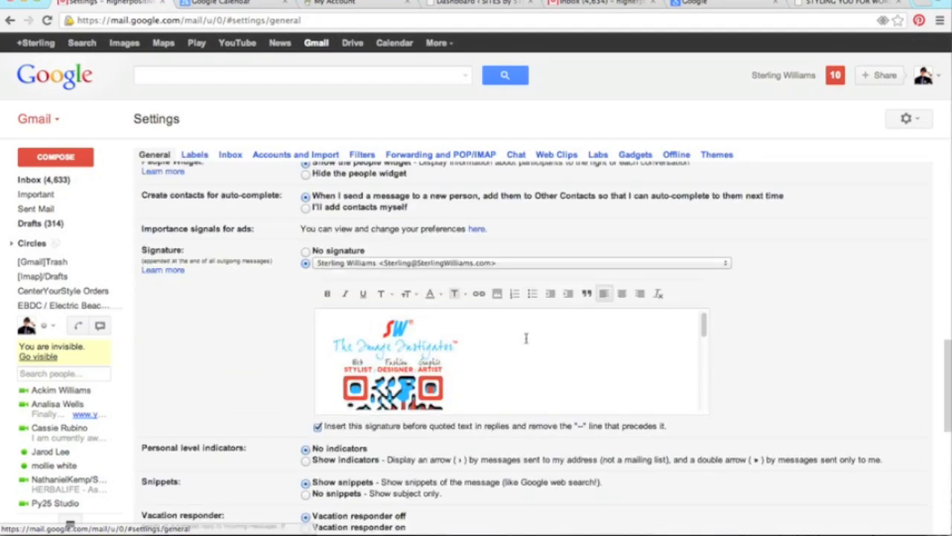
{"action": "mouse_move", "coordinate": [423, 271]}
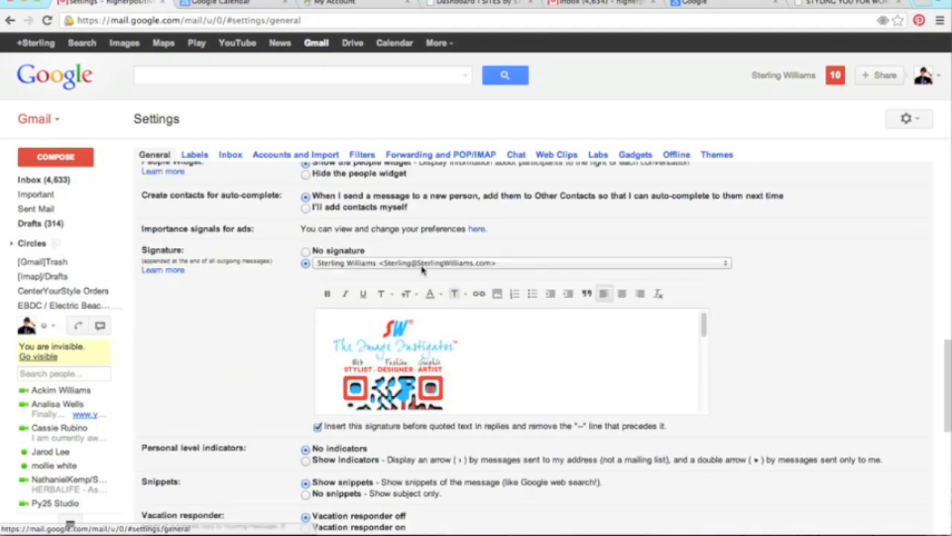
Select the second sending address, whose signature editor is still blank.
{"action": "left_click", "coordinate": [518, 262]}
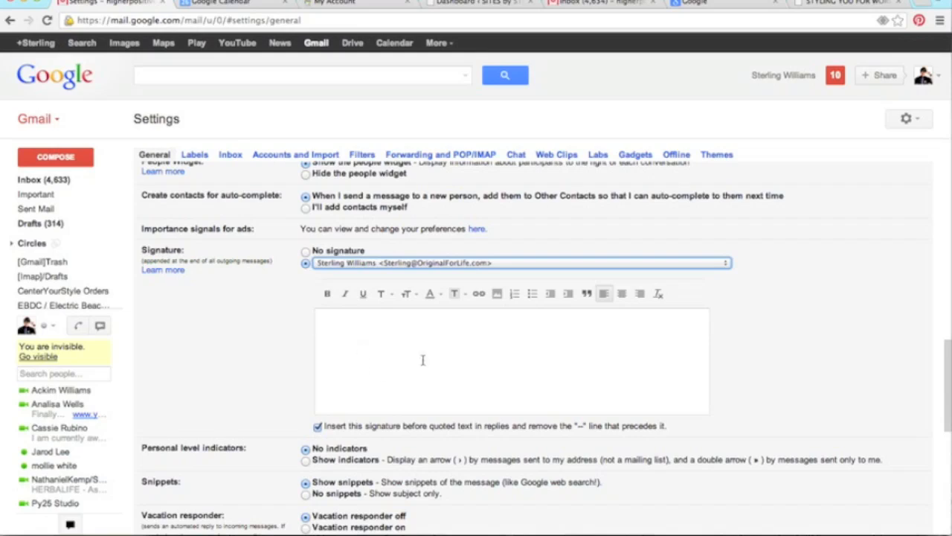
{"action": "mouse_move", "coordinate": [369, 331]}
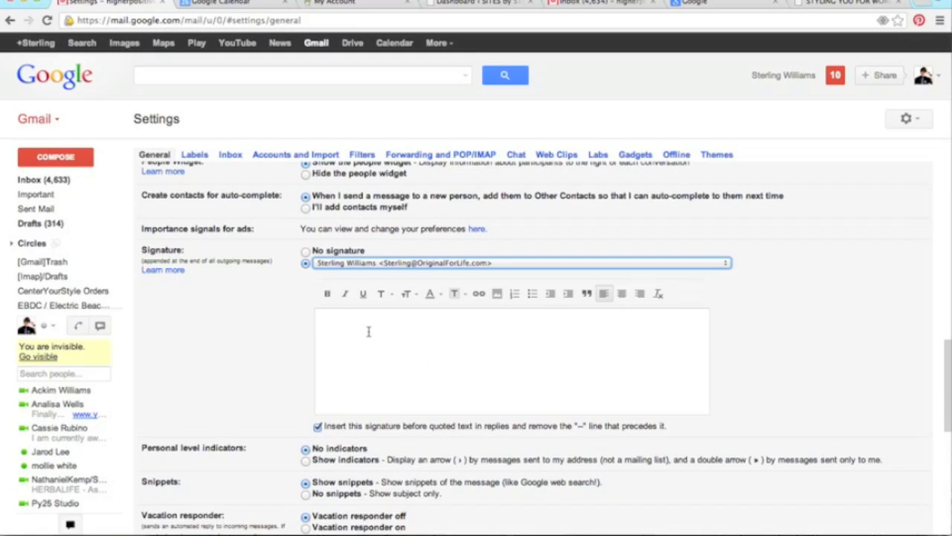
{"action": "mouse_move", "coordinate": [454, 325]}
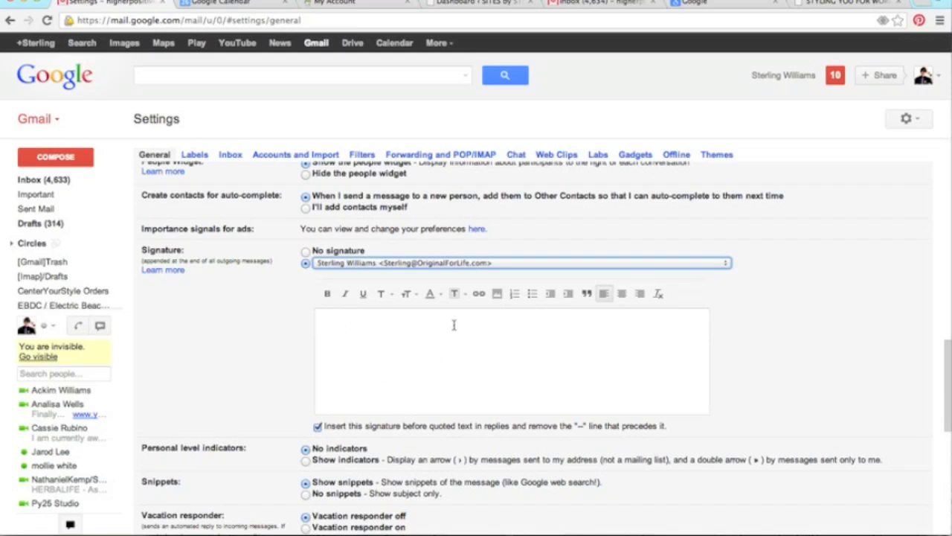
{"action": "mouse_move", "coordinate": [384, 365]}
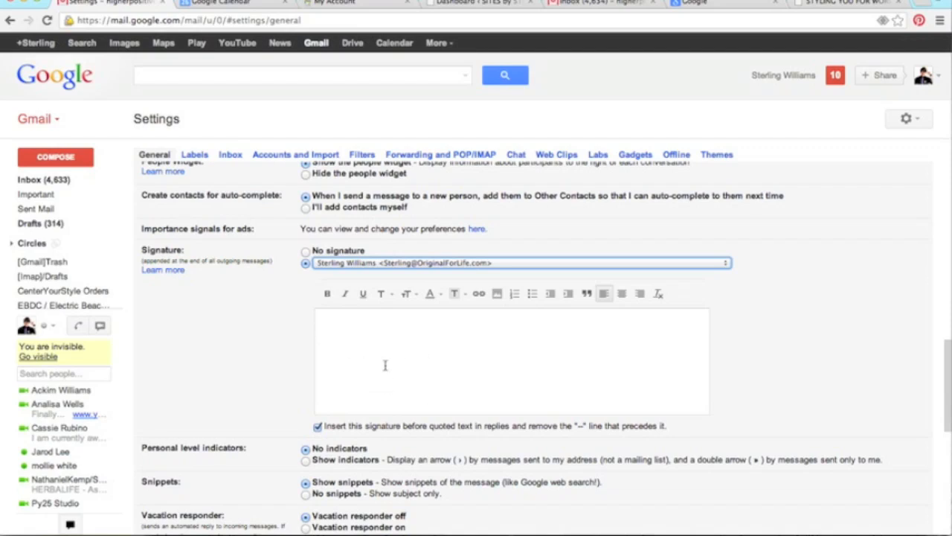
{"action": "mouse_move", "coordinate": [441, 349]}
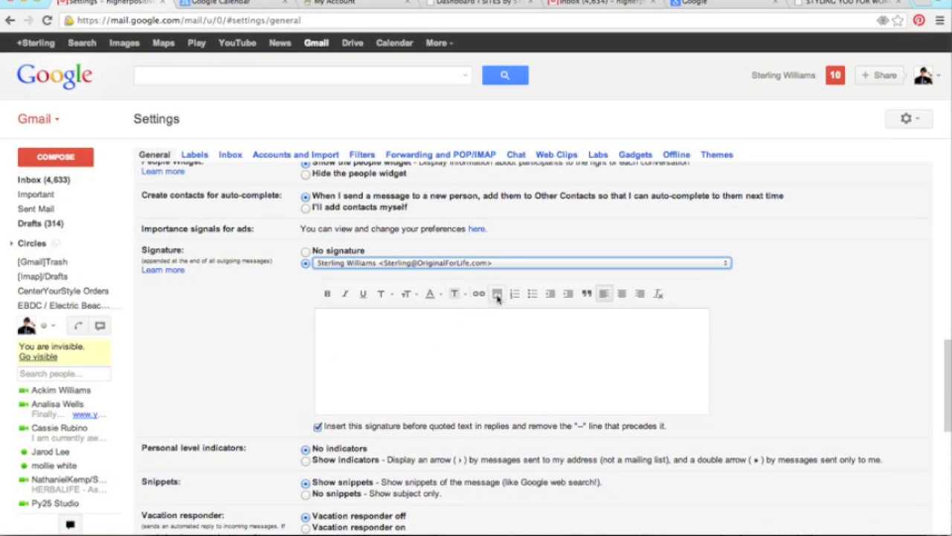
{"action": "mouse_move", "coordinate": [497, 293]}
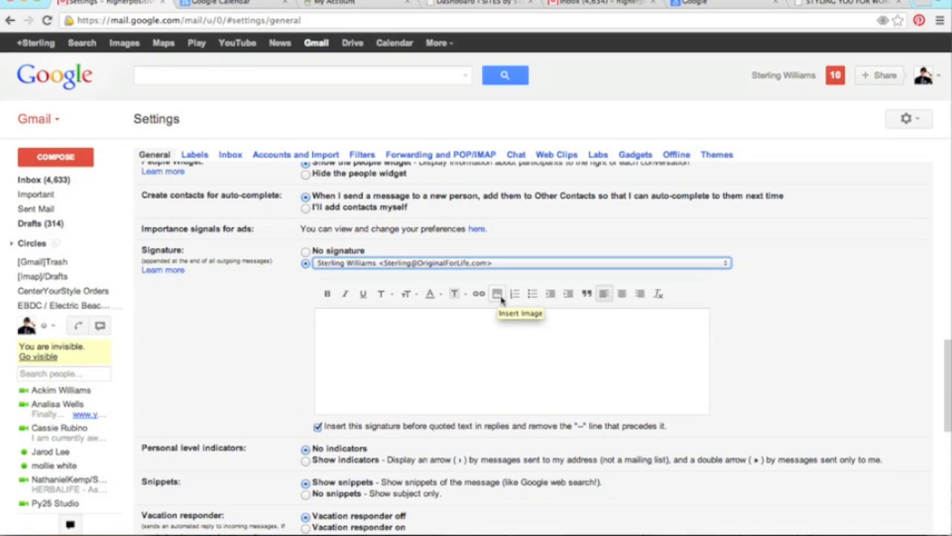
Bring up the Add an Image dialog from the signature editor toolbar.
{"action": "left_click", "coordinate": [497, 293]}
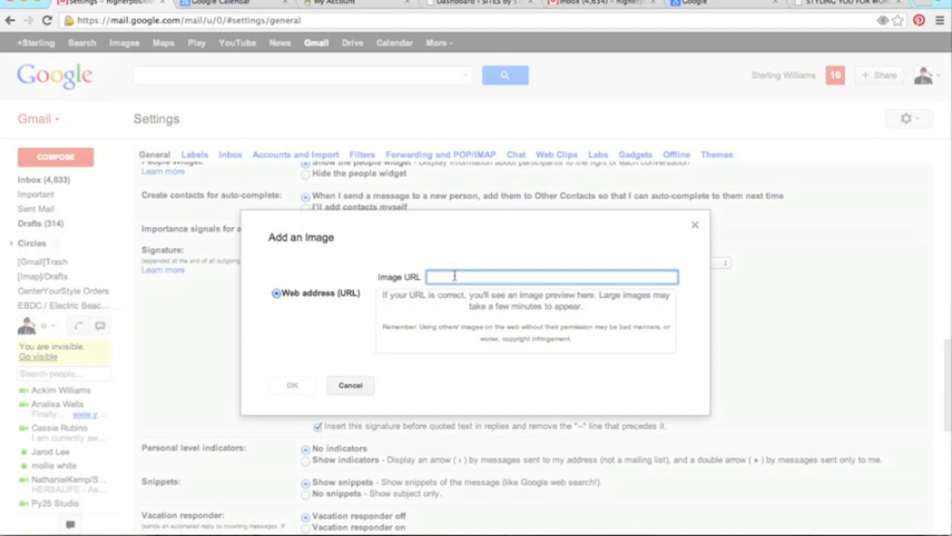
{"action": "mouse_move", "coordinate": [458, 291]}
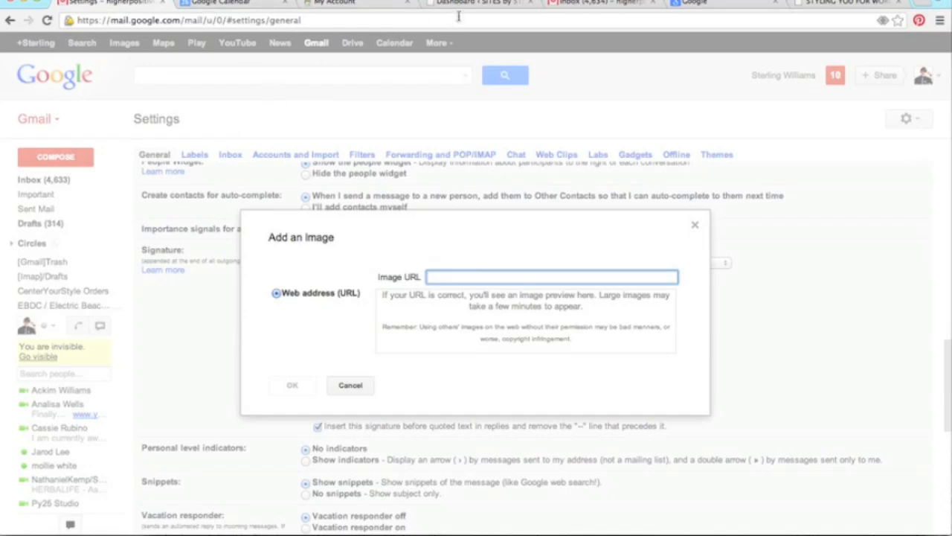
Switch from Gmail to the WordPress dashboard and the live Sites by Sterling site.
{"action": "left_click", "coordinate": [479, 3]}
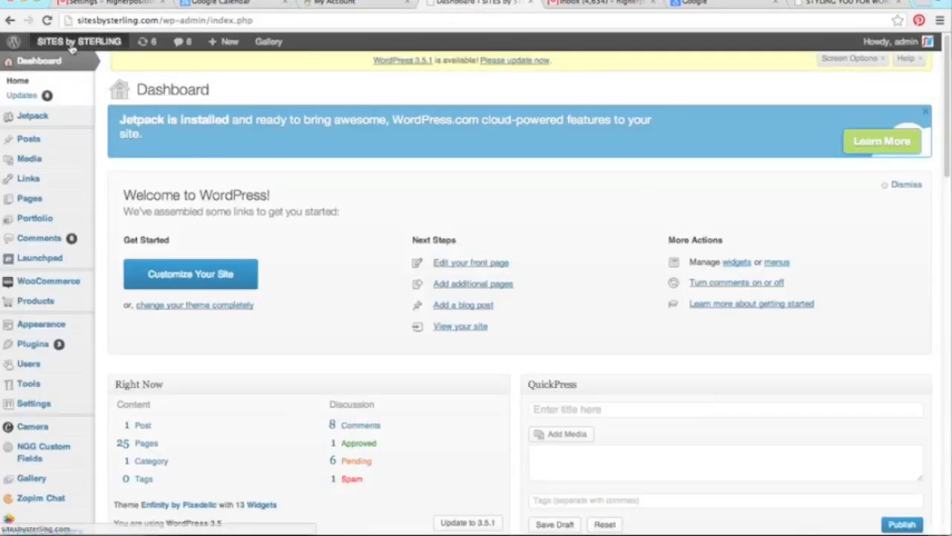
{"action": "left_click", "coordinate": [841, 5]}
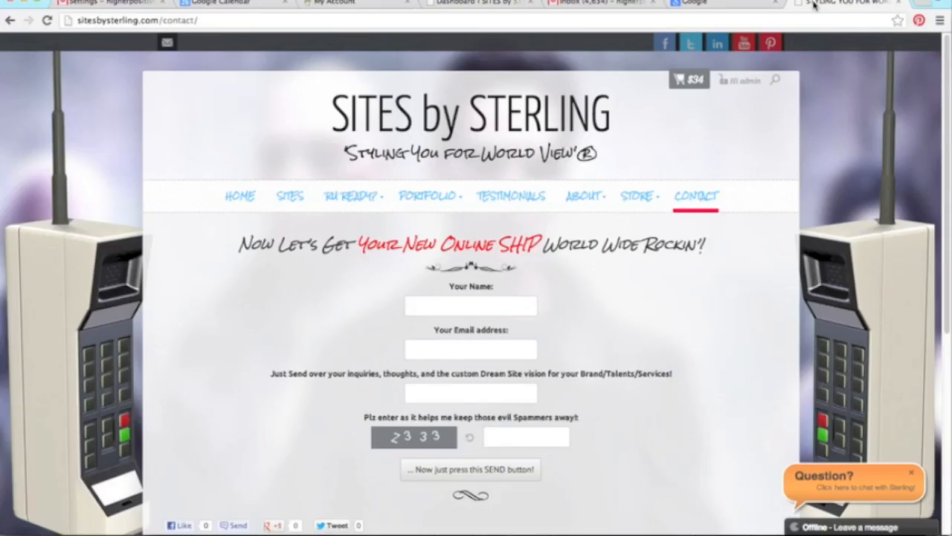
{"action": "mouse_move", "coordinate": [354, 220]}
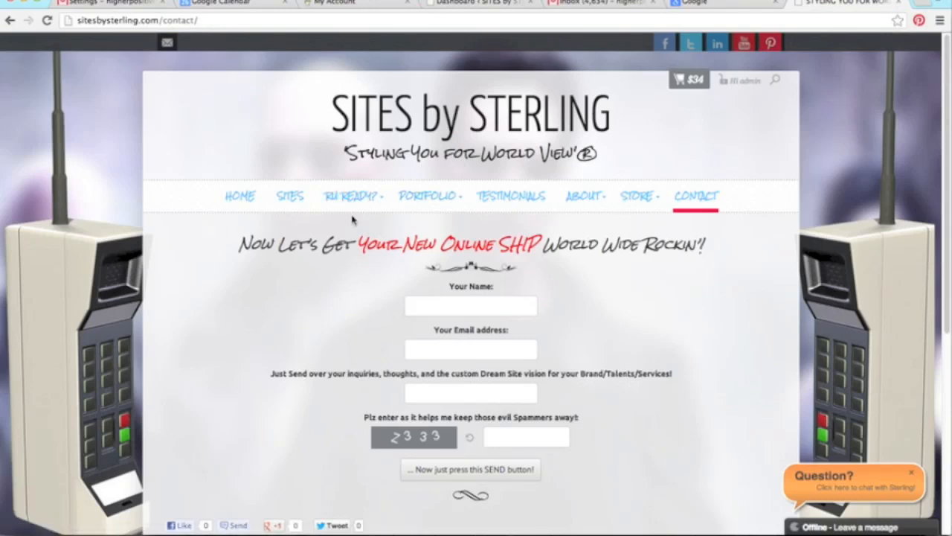
{"action": "mouse_move", "coordinate": [583, 196]}
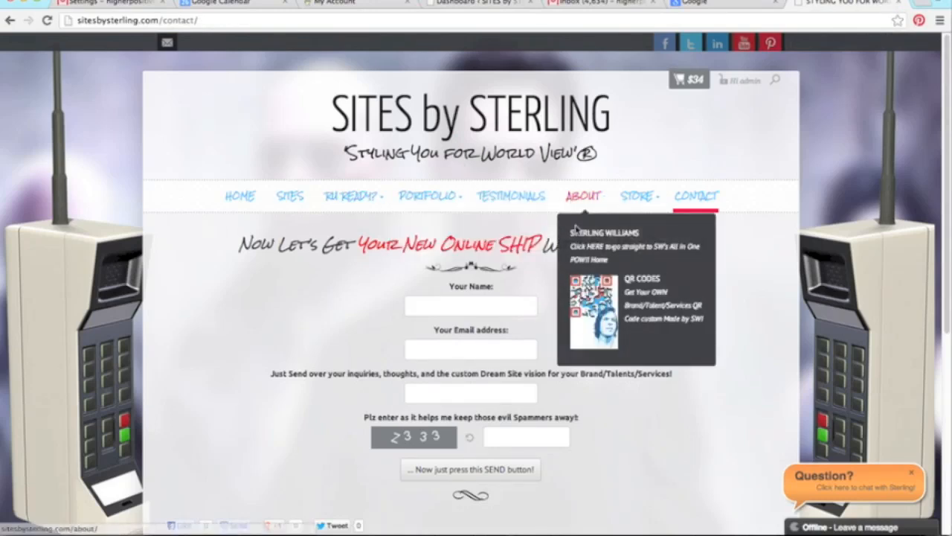
{"action": "mouse_move", "coordinate": [490, 7]}
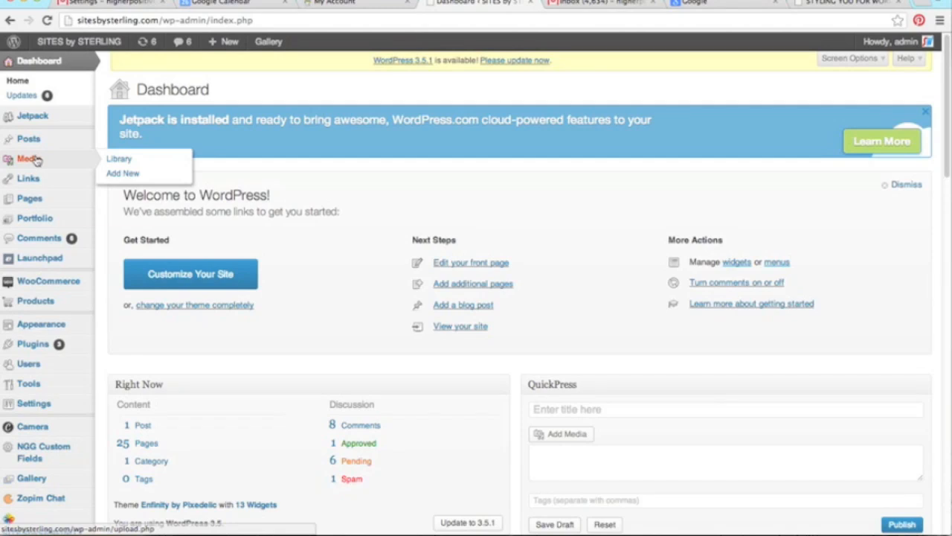
Visit Media, start an upload, then return to the Media Library listing of QR code images.
{"action": "left_click", "coordinate": [119, 158]}
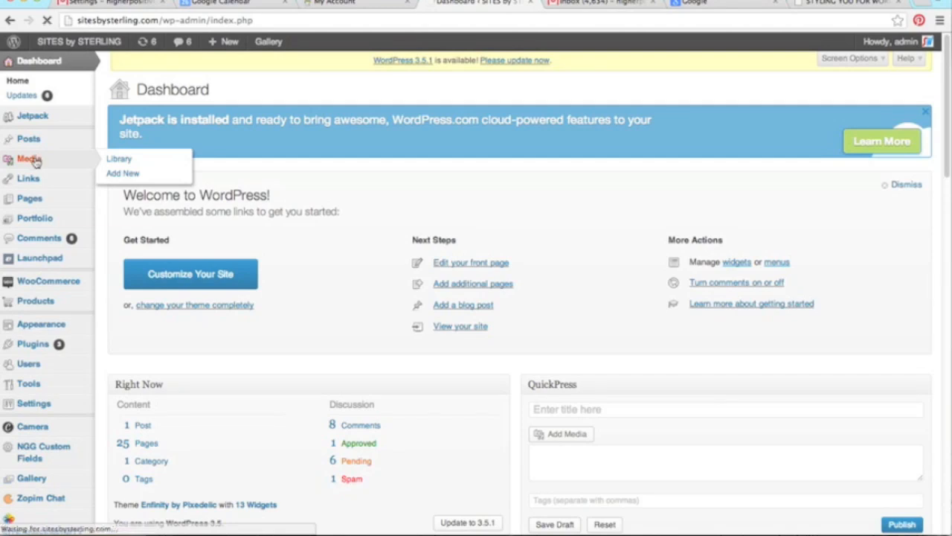
{"action": "left_click", "coordinate": [119, 158]}
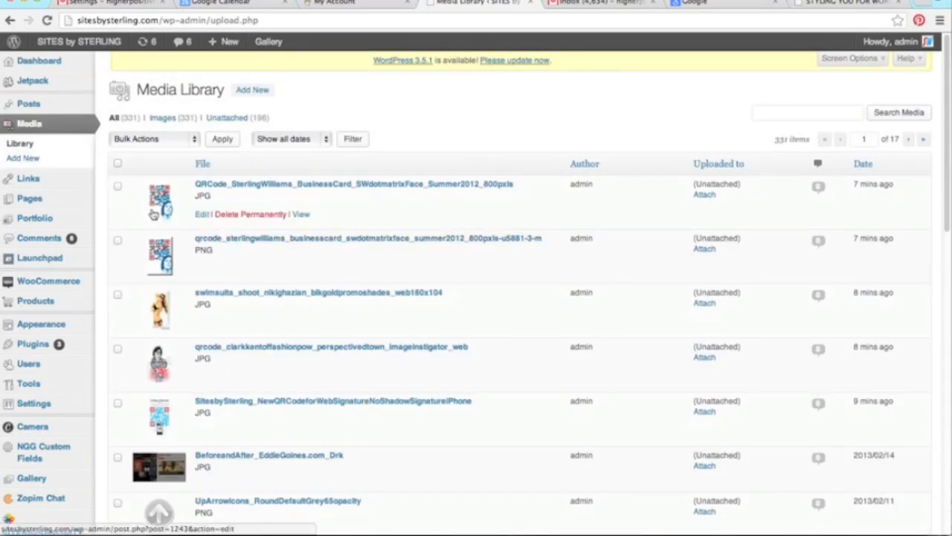
{"action": "left_click", "coordinate": [252, 90]}
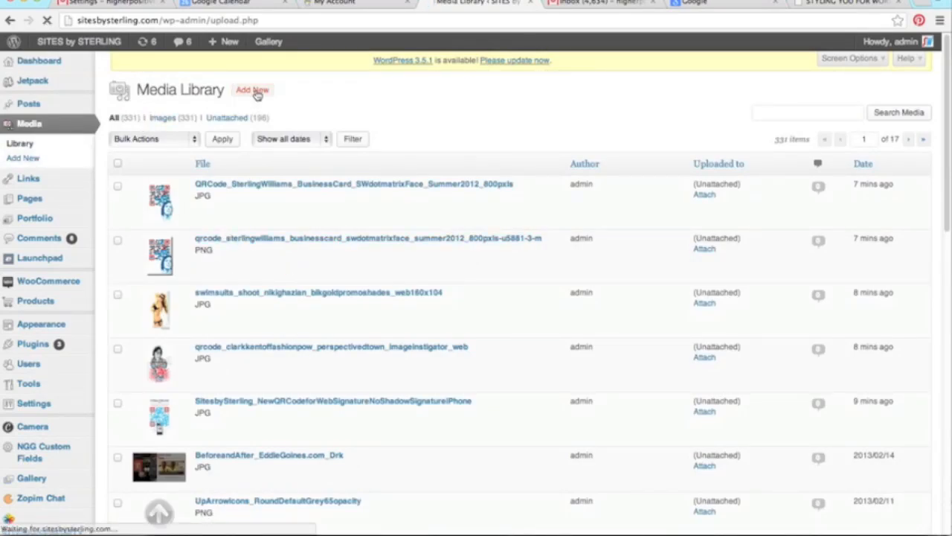
{"action": "left_click", "coordinate": [251, 89]}
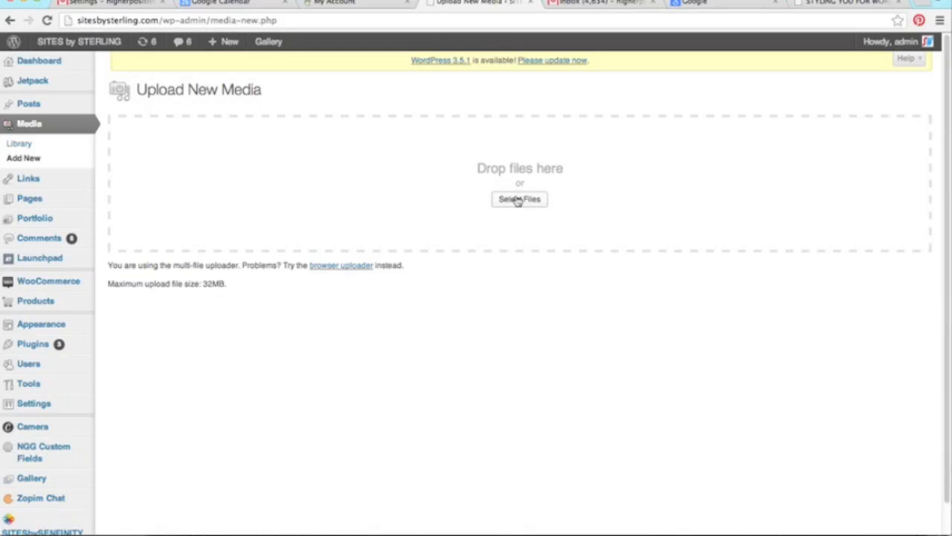
{"action": "left_click", "coordinate": [519, 199]}
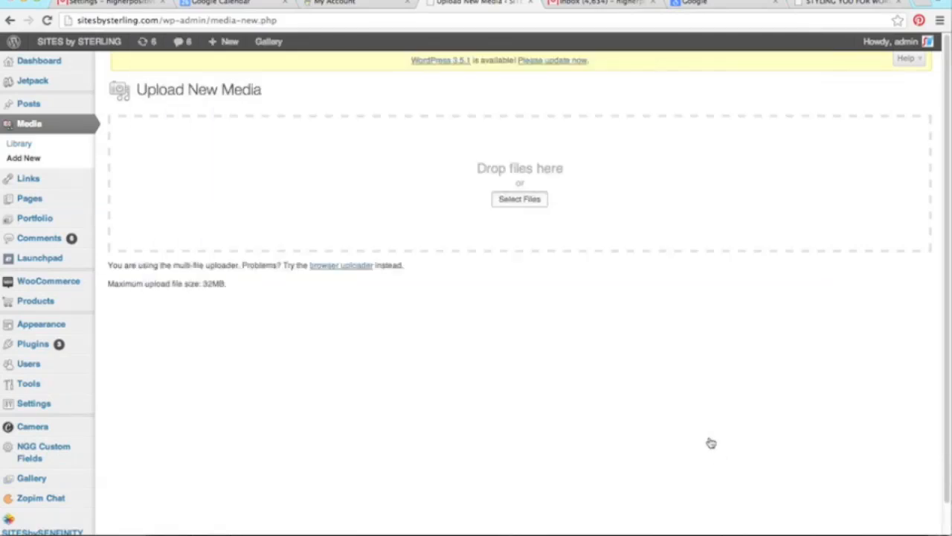
{"action": "left_click", "coordinate": [30, 123]}
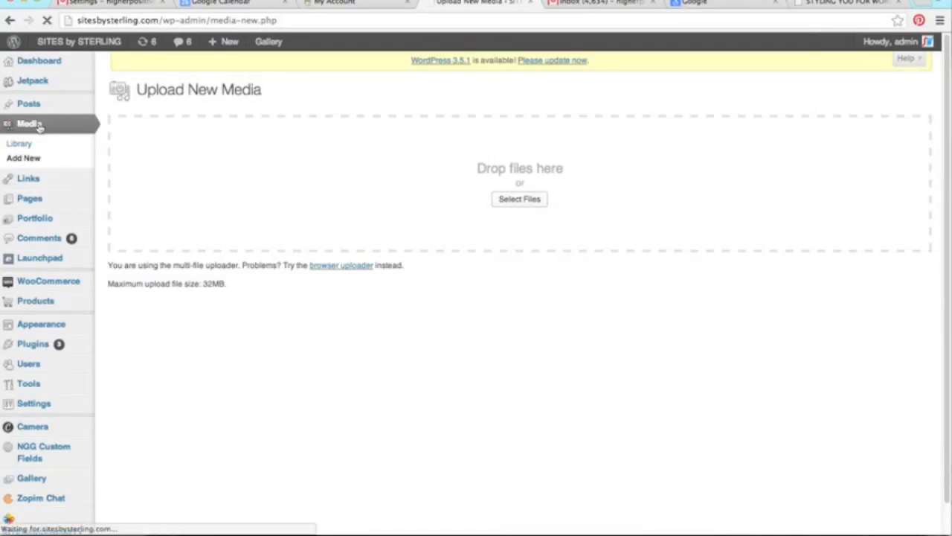
{"action": "left_click", "coordinate": [20, 143]}
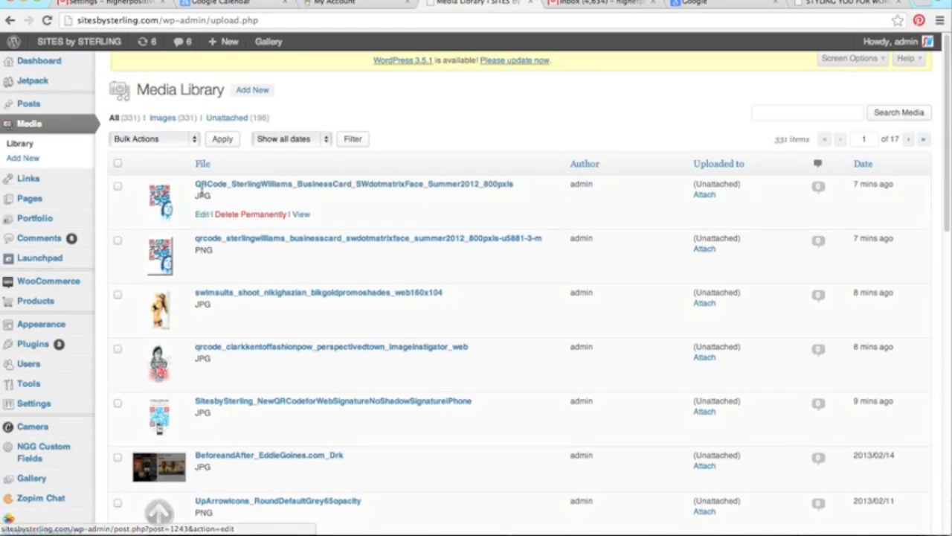
View the small PNG QR code image's details and select its File URL for copying.
{"action": "left_click", "coordinate": [199, 214]}
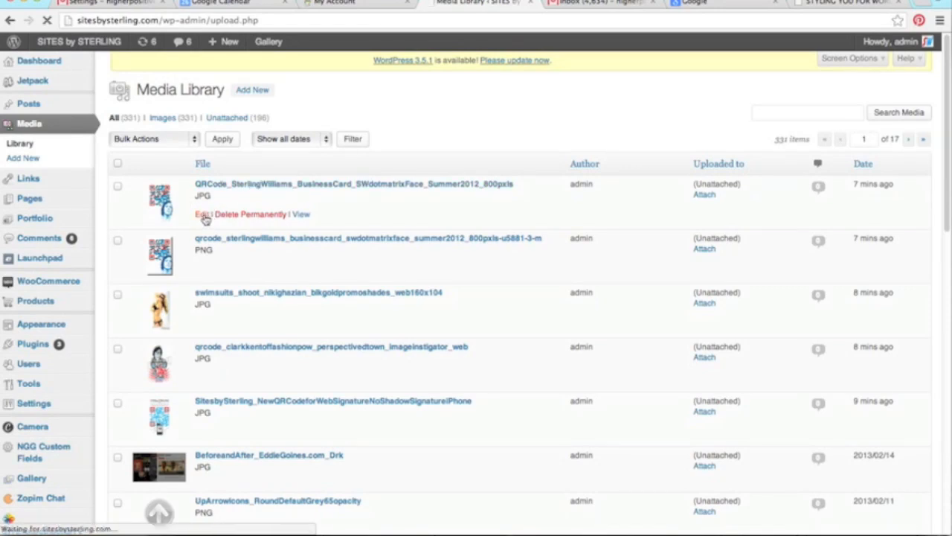
{"action": "left_click", "coordinate": [199, 215]}
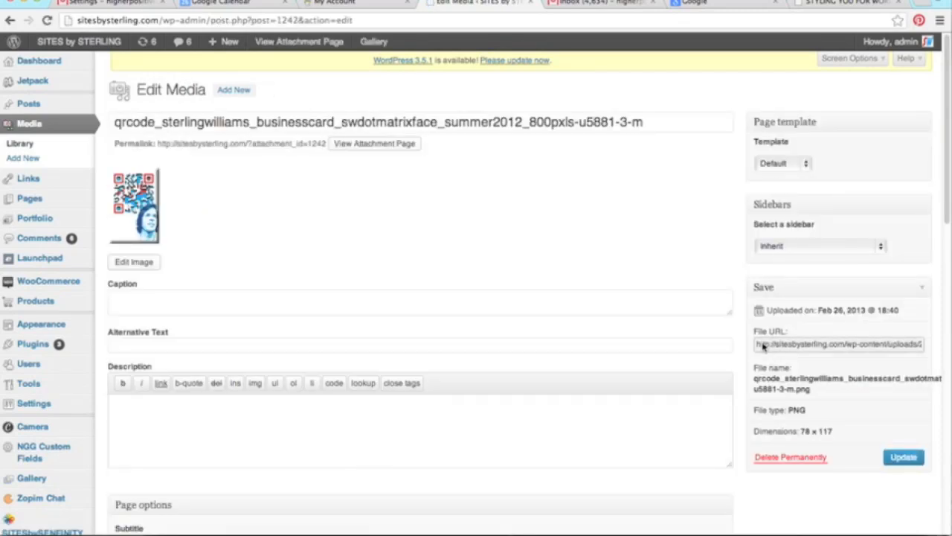
{"action": "left_click", "coordinate": [839, 344]}
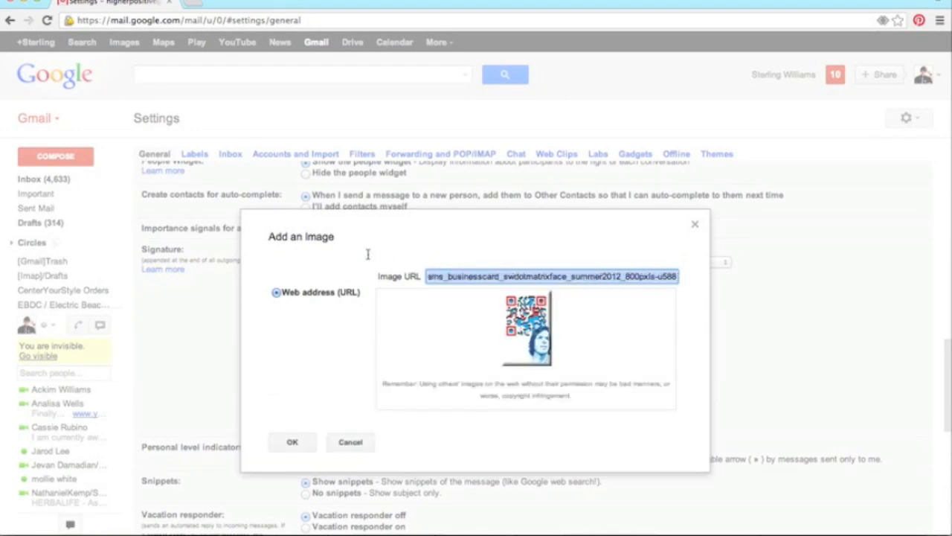
Insert the qrcode PNG from sitesbysterling.com/wp-content/uploads into the signature, then select it for removal.
{"action": "type", "text": "http://sitesbysterling.com/wp-content/uploads/2013/02/qrcode_st"}
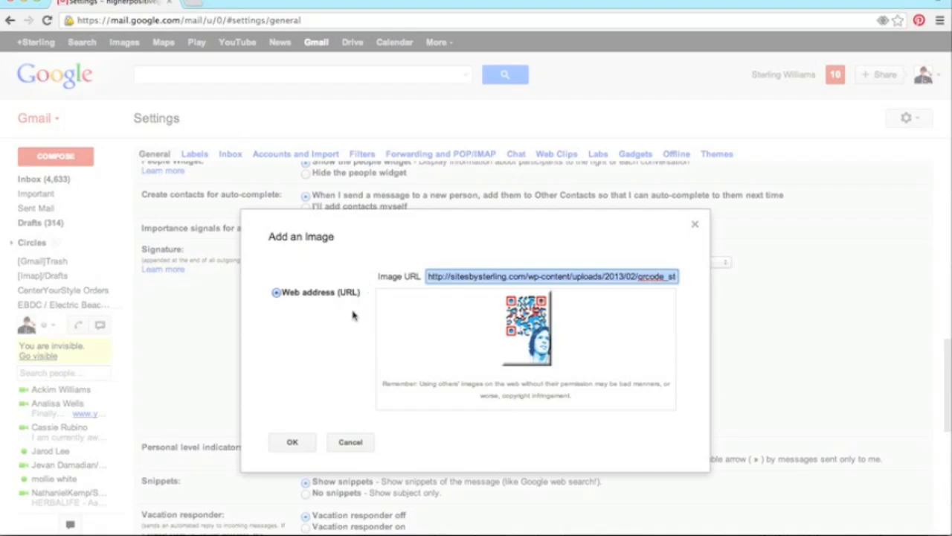
{"action": "left_click", "coordinate": [292, 442]}
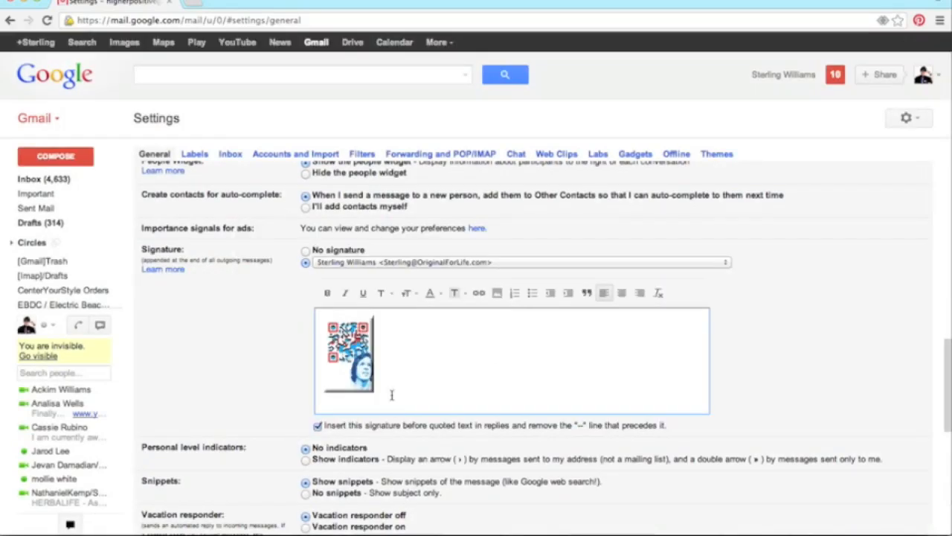
{"action": "left_click", "coordinate": [348, 354]}
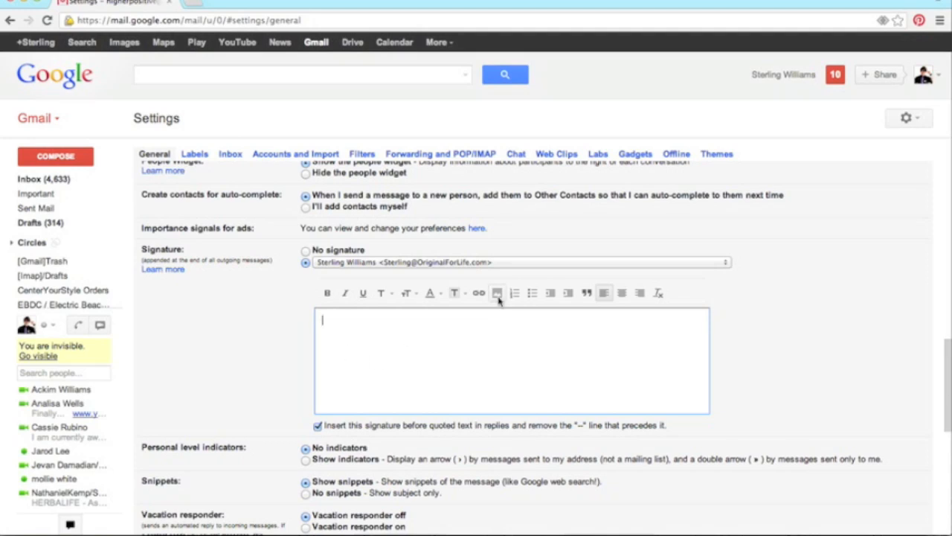
{"action": "left_click", "coordinate": [497, 291]}
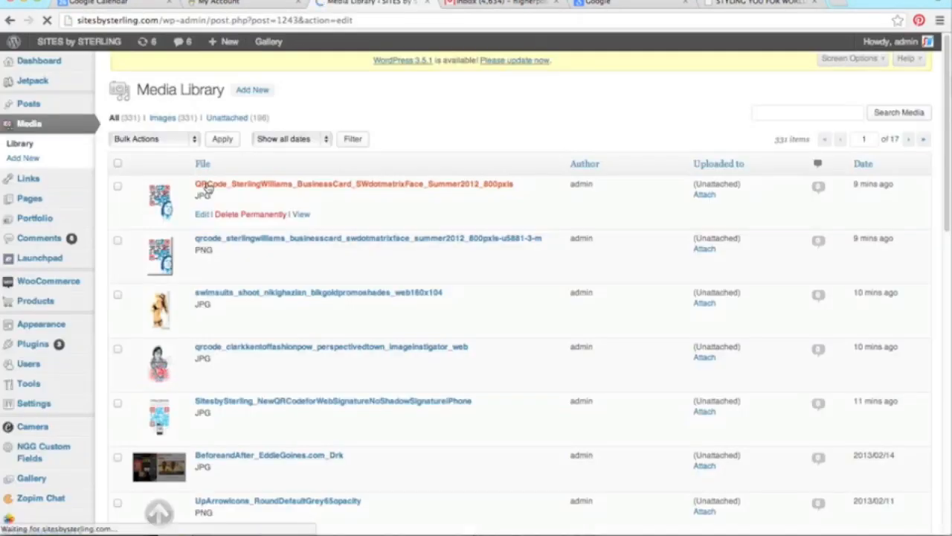
{"action": "left_click", "coordinate": [352, 184]}
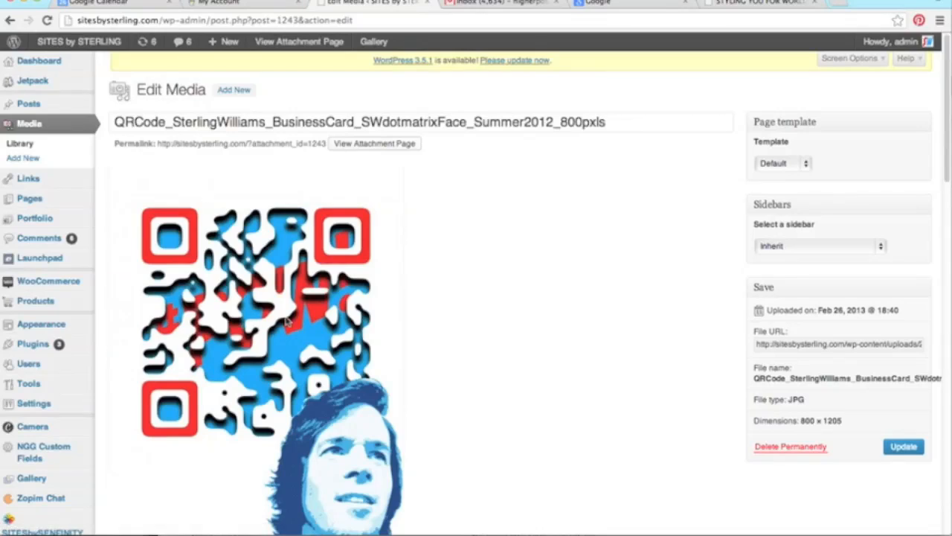
{"action": "scroll", "scroll_direction": "down", "scroll_amount": 3}
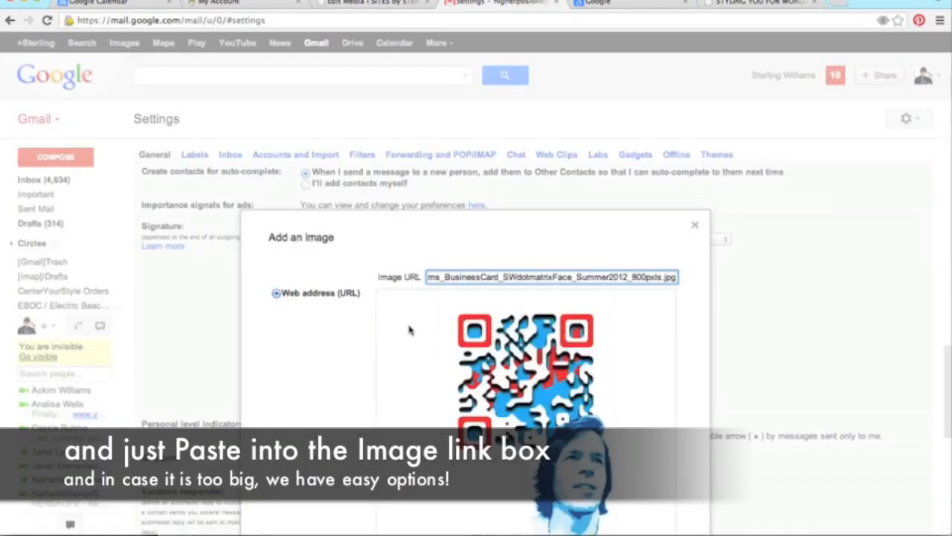
{"action": "mouse_move", "coordinate": [896, 358]}
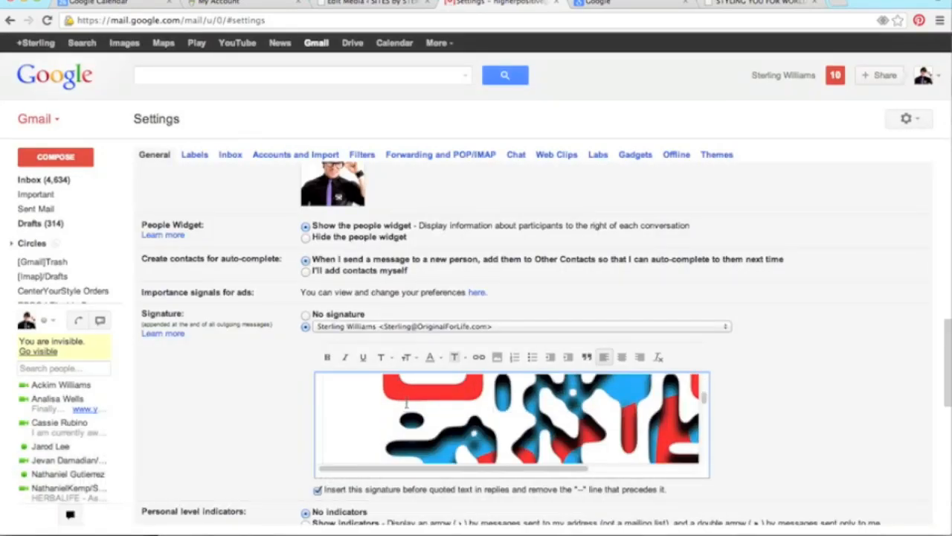
Choose a smaller size option for the inserted JPG QR code image.
{"action": "left_click", "coordinate": [424, 402]}
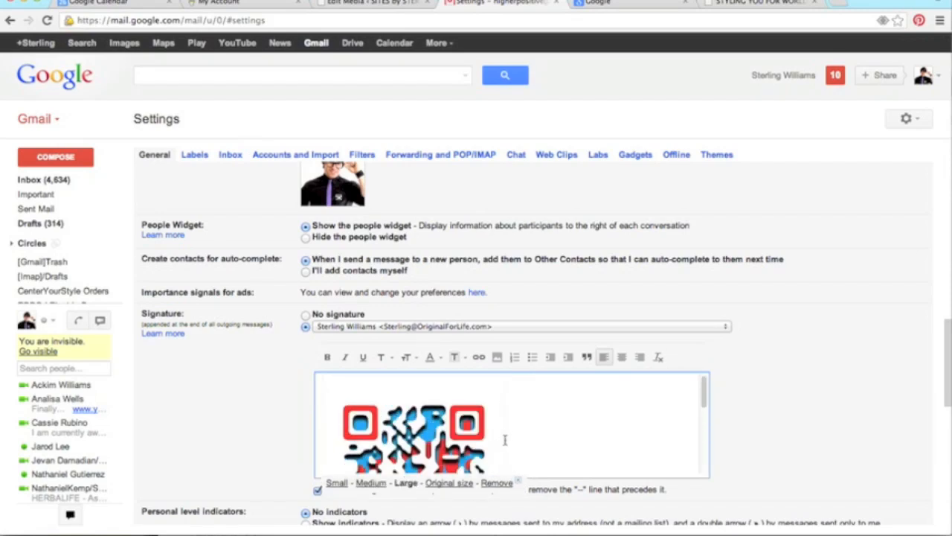
{"action": "scroll", "scroll_direction": "down", "scroll_amount": 3}
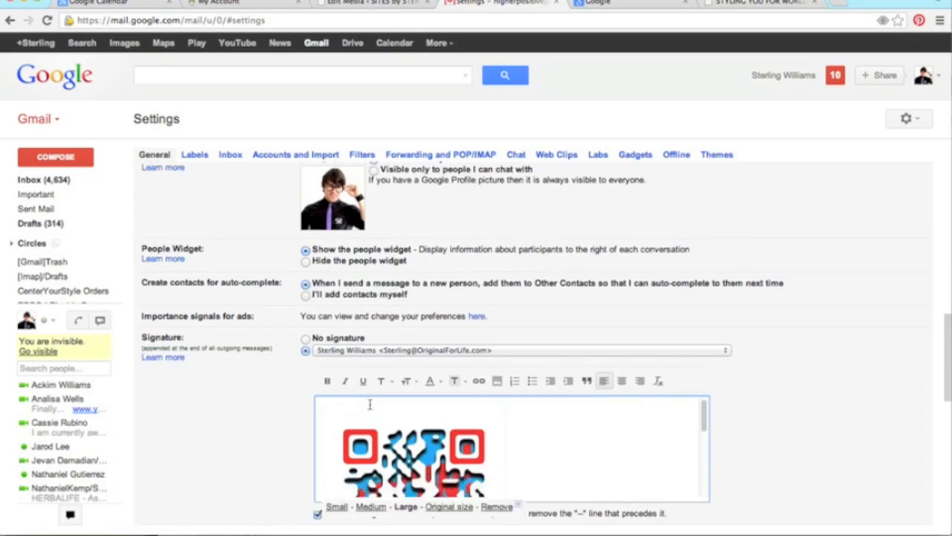
{"action": "scroll", "scroll_direction": "down", "scroll_amount": 3}
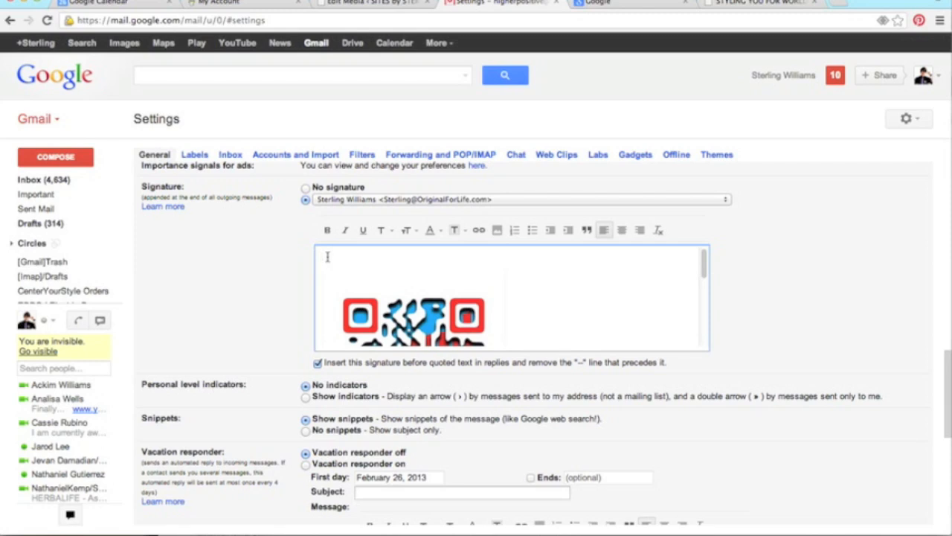
Add the tagline 'brought to you by The WEB STYLIST' above the QR code.
{"action": "type", "text": "brought to you"}
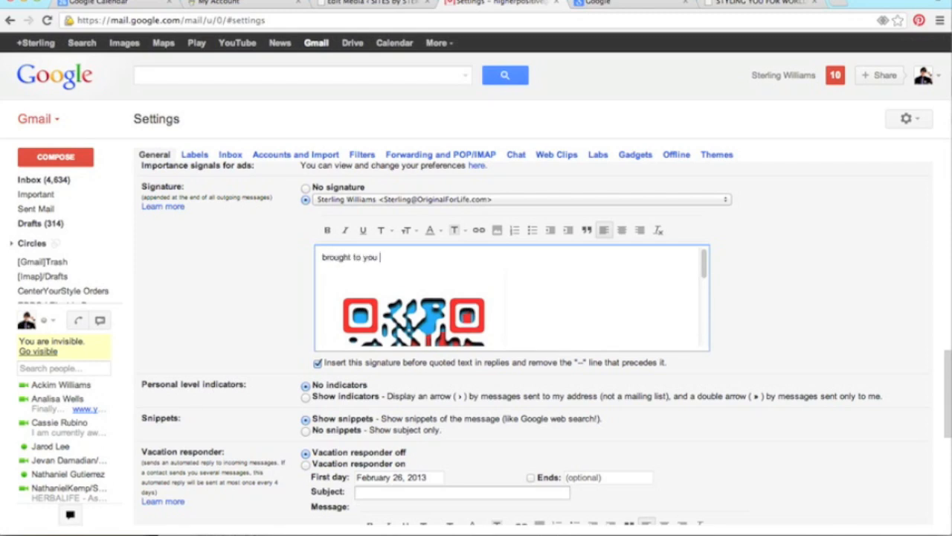
{"action": "type", "text": "by 'Th"}
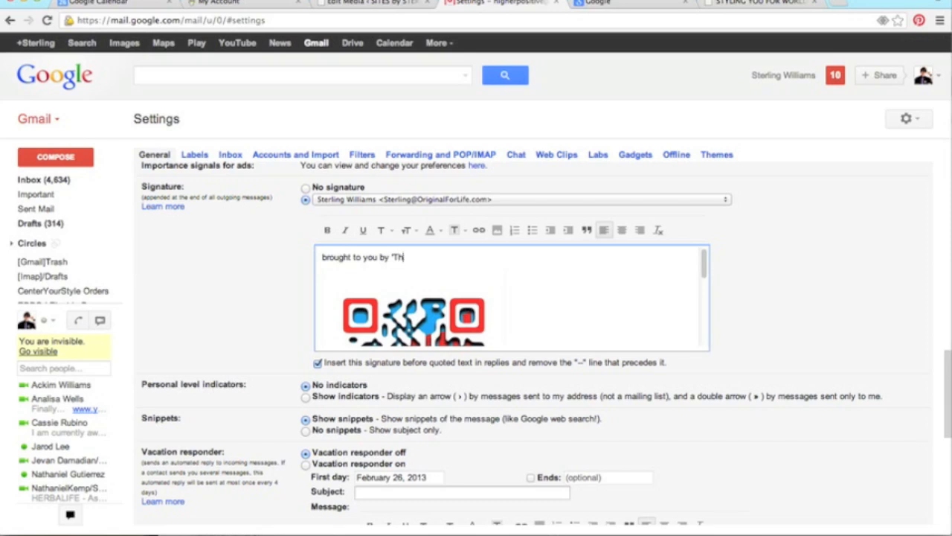
{"action": "type", "text": "e WEB STYLIST™"}
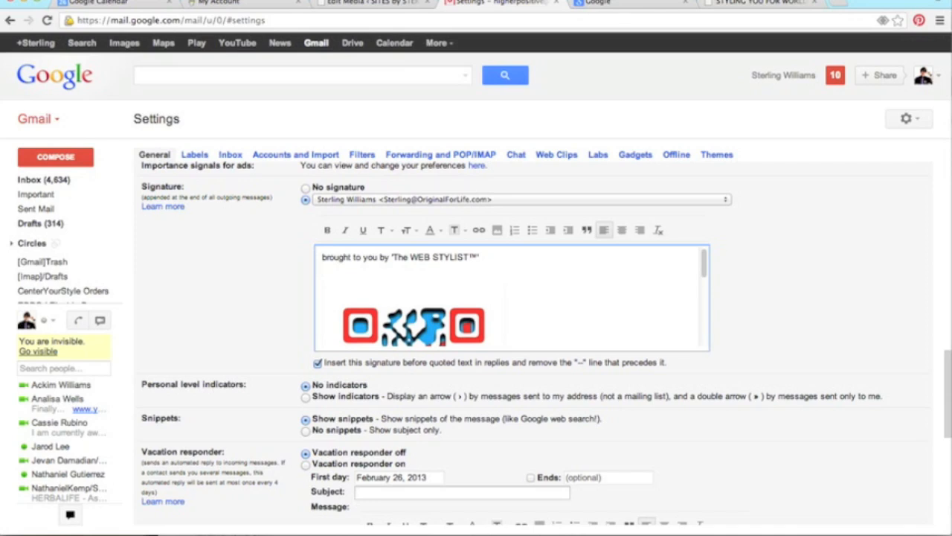
{"action": "type", "text": "h"}
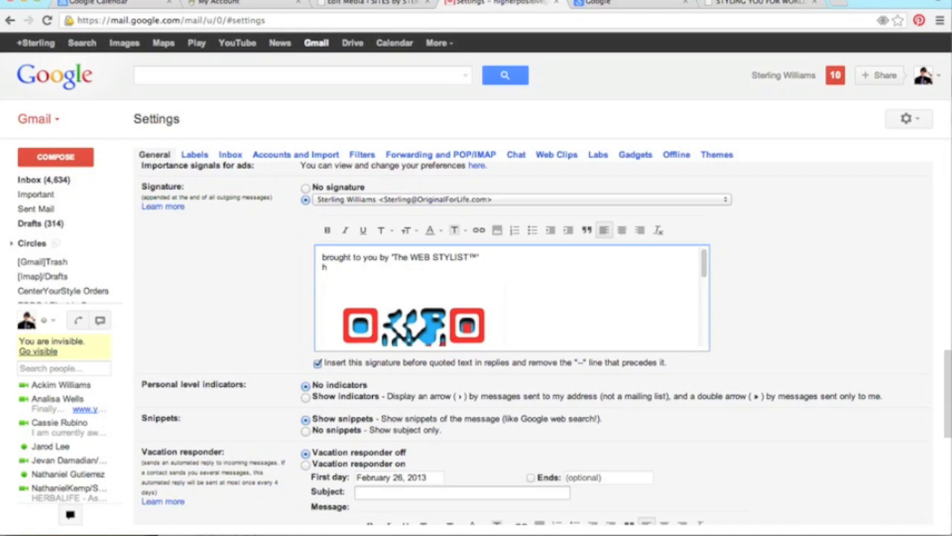
{"action": "type", "text": "ttp"}
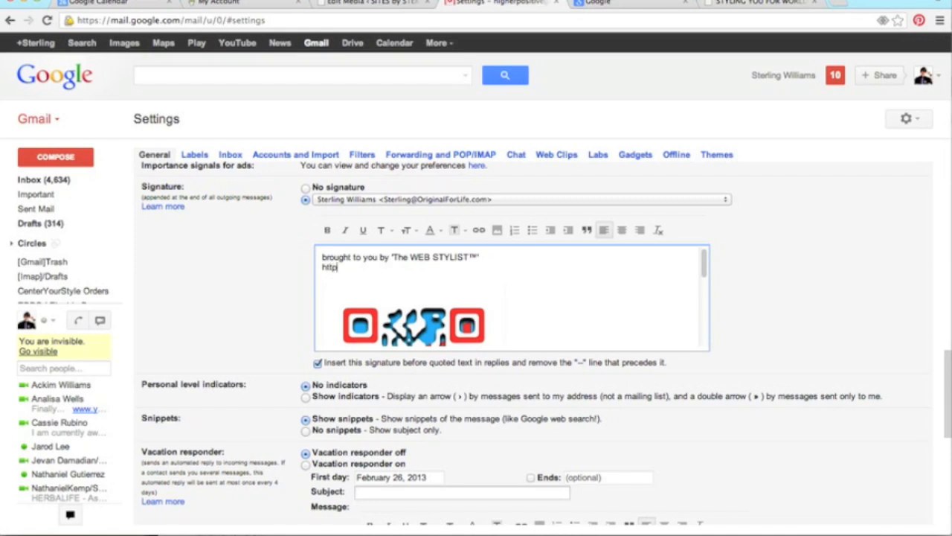
{"action": "type", "text": ":"}
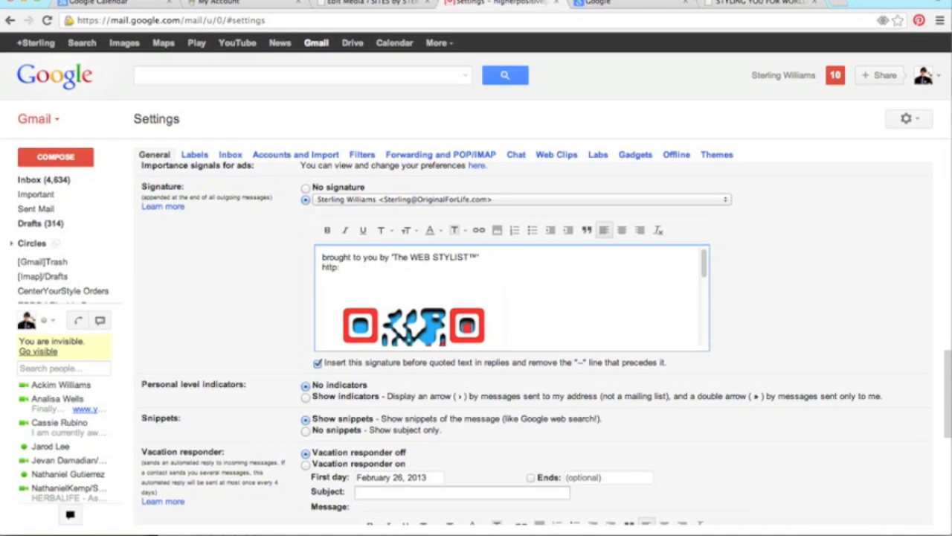
{"action": "type", "text": "//"}
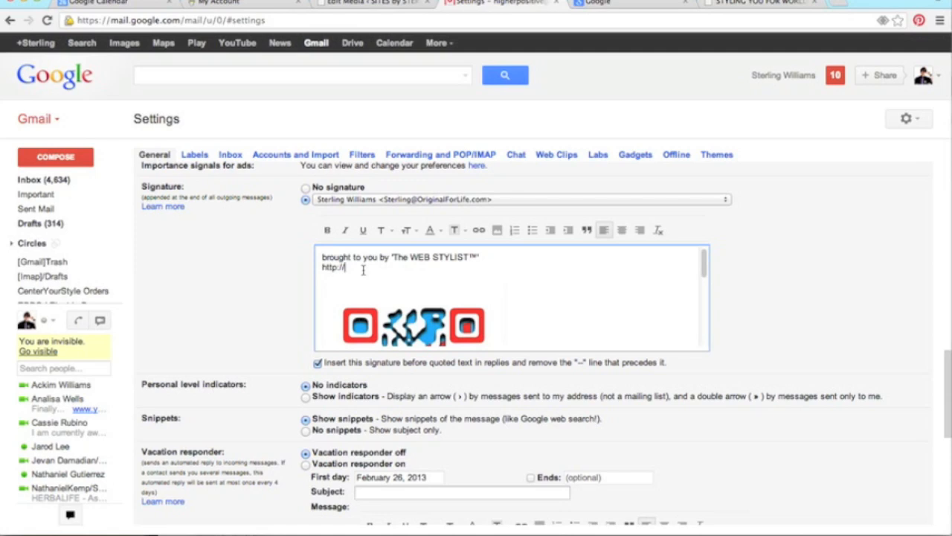
{"action": "type", "text": "SITESby"}
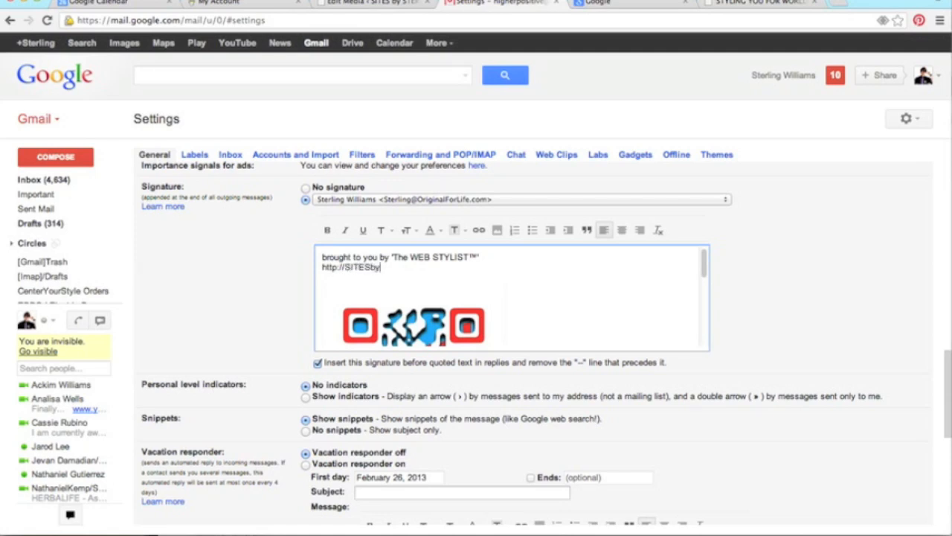
{"action": "type", "text": "STERLING.com"}
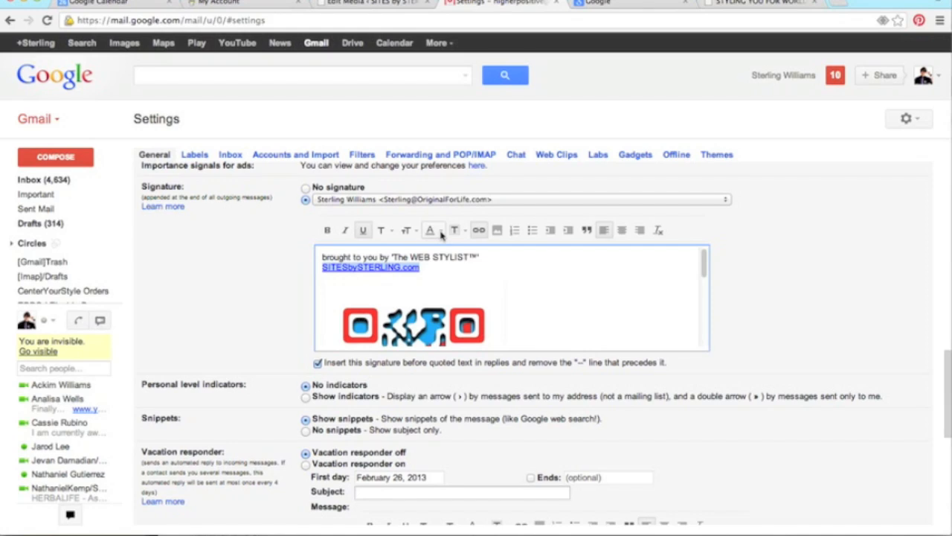
Add the slogan line 'Styling You for World View™' beneath the SITESbySTERLING.com link.
{"action": "left_click", "coordinate": [431, 229]}
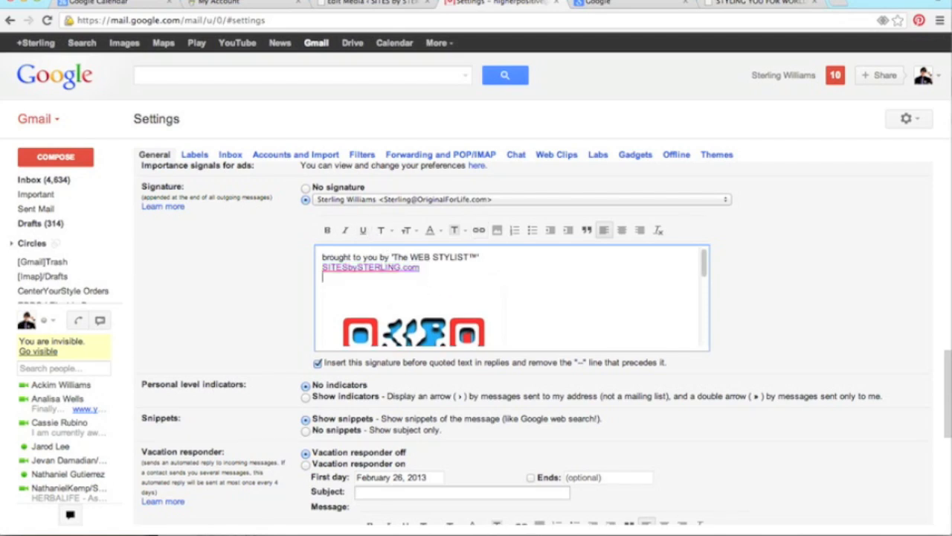
{"action": "type", "text": "'Styling"}
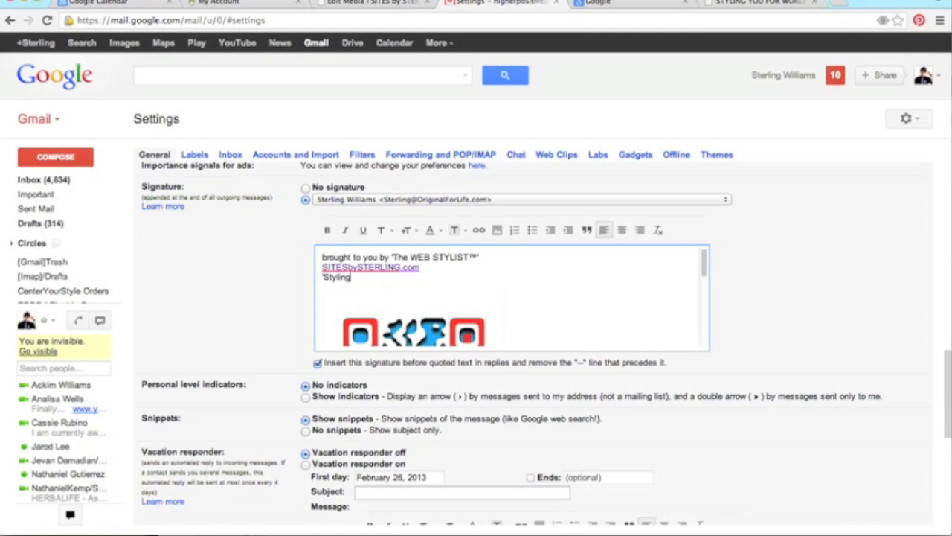
{"action": "type", "text": "You for World View"}
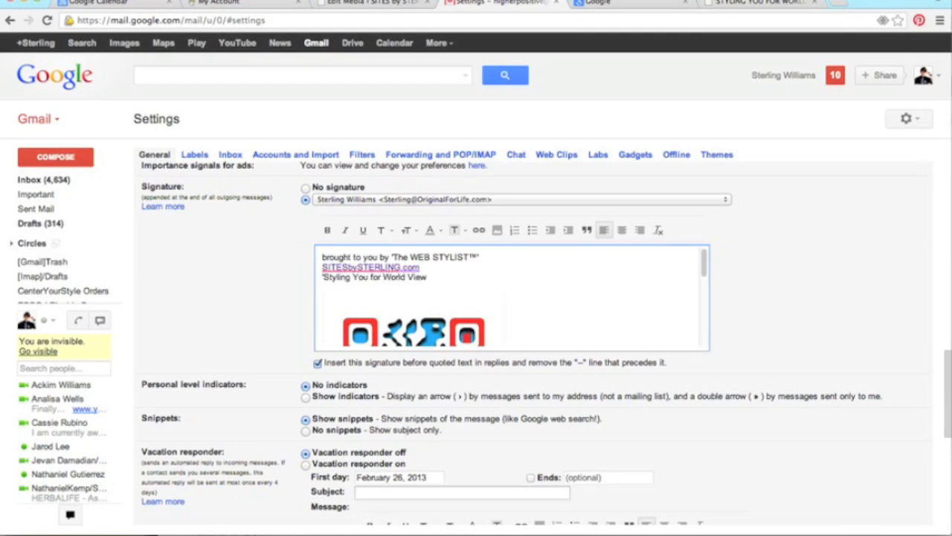
{"action": "type", "text": "™"}
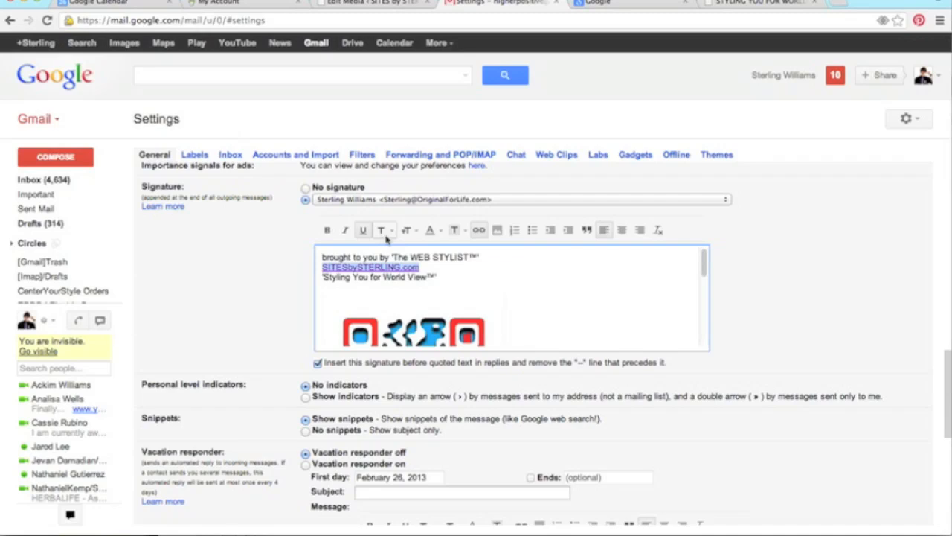
Keep the site link at normal size and recolour it pink-red.
{"action": "left_click", "coordinate": [406, 229]}
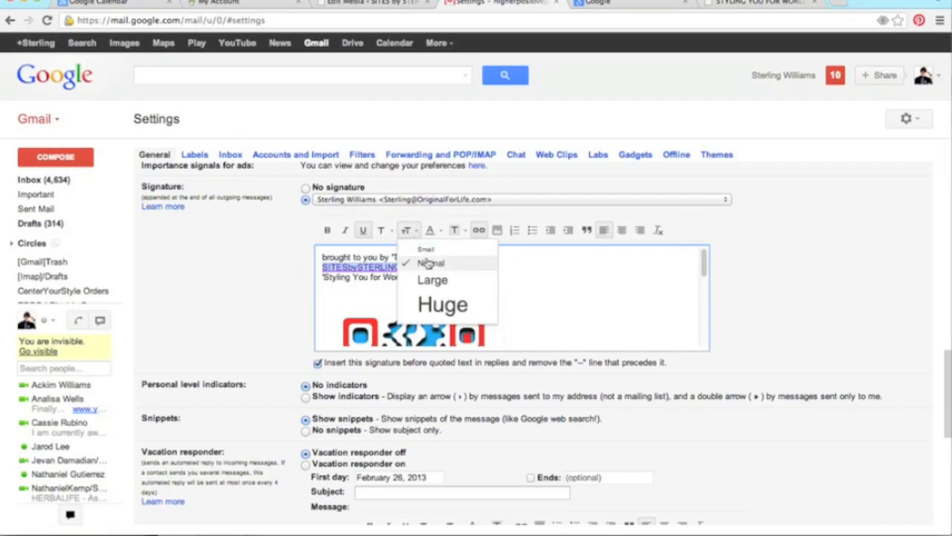
{"action": "left_click", "coordinate": [432, 279]}
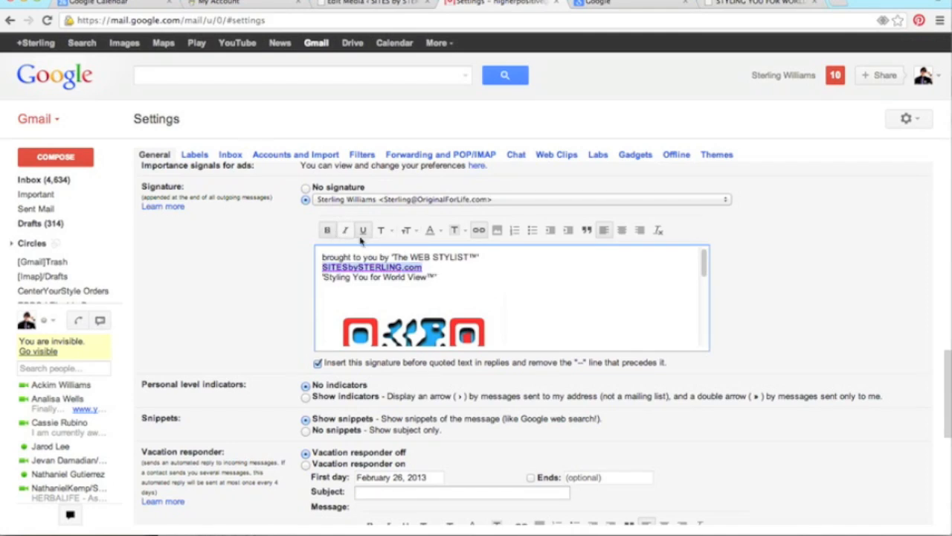
{"action": "left_click", "coordinate": [428, 229]}
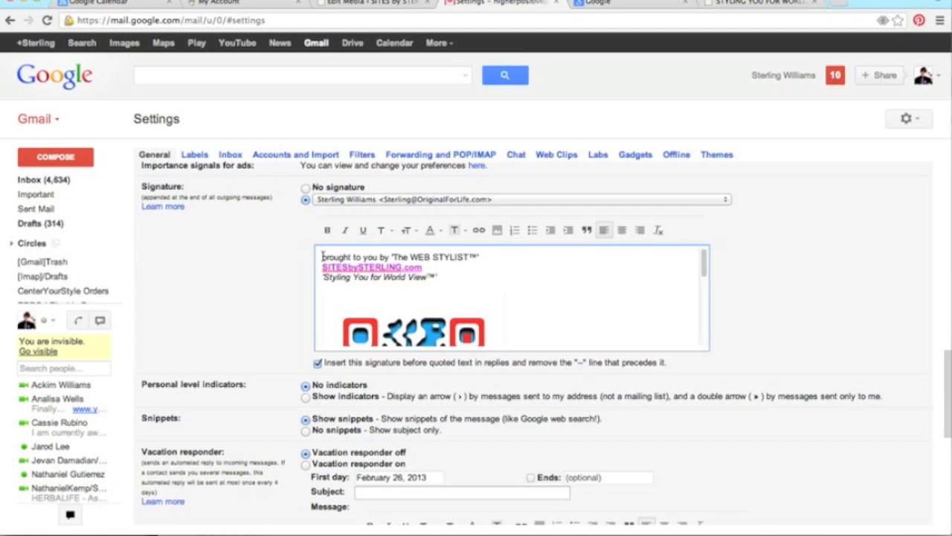
{"action": "type", "text": "-"}
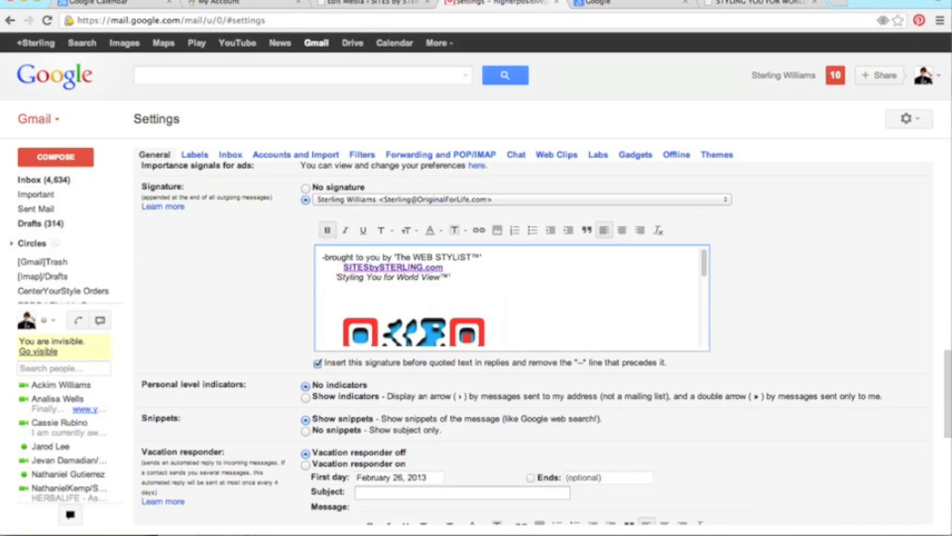
Italicise the slogan and stagger the three signature lines with indents.
{"action": "double_click", "coordinate": [393, 266]}
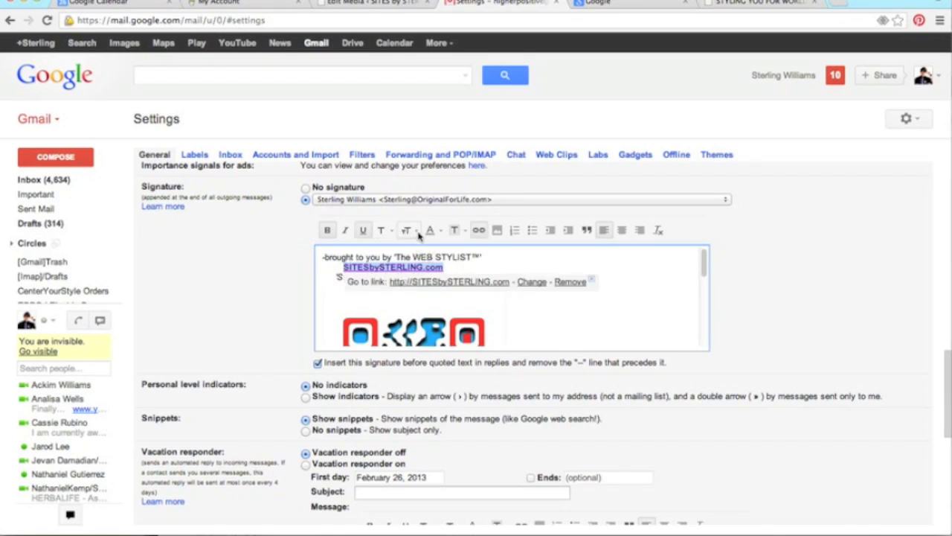
{"action": "left_click", "coordinate": [428, 229]}
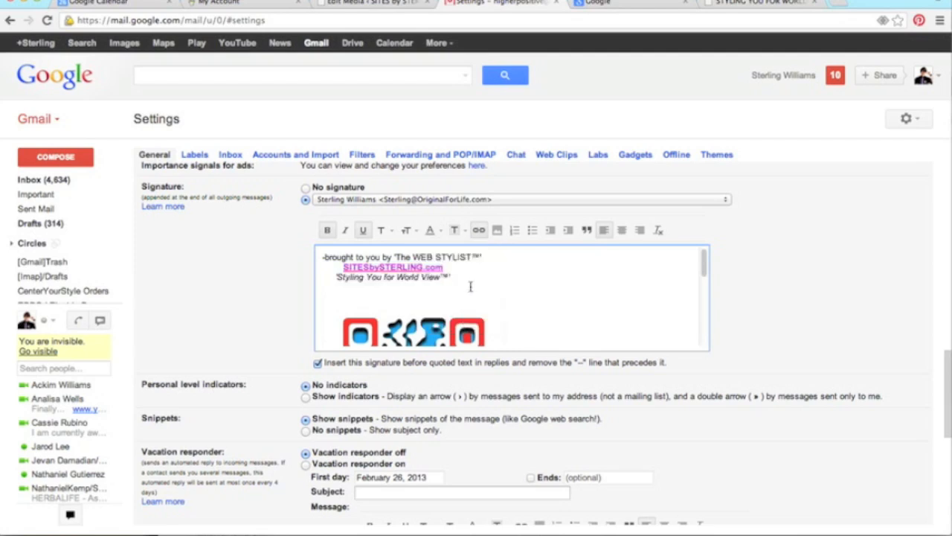
{"action": "left_click", "coordinate": [416, 335]}
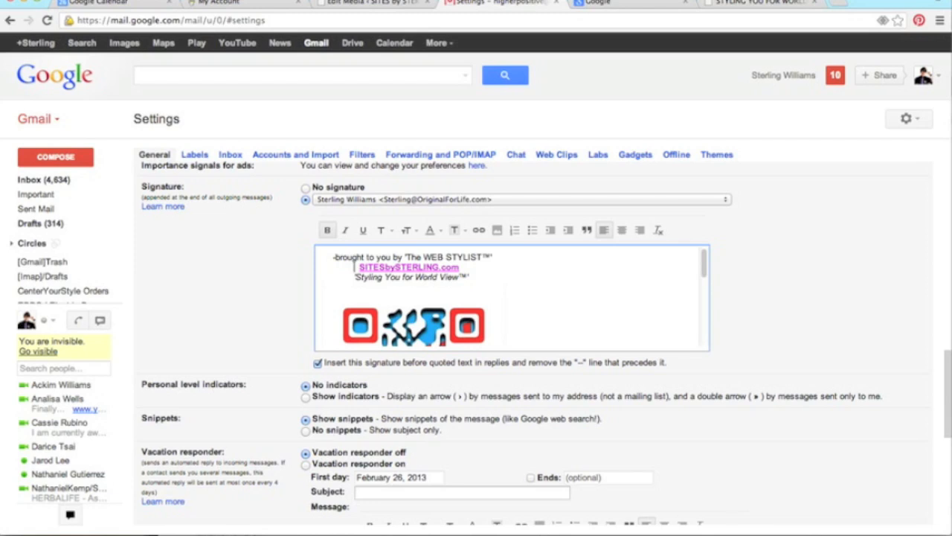
{"action": "mouse_move", "coordinate": [577, 300]}
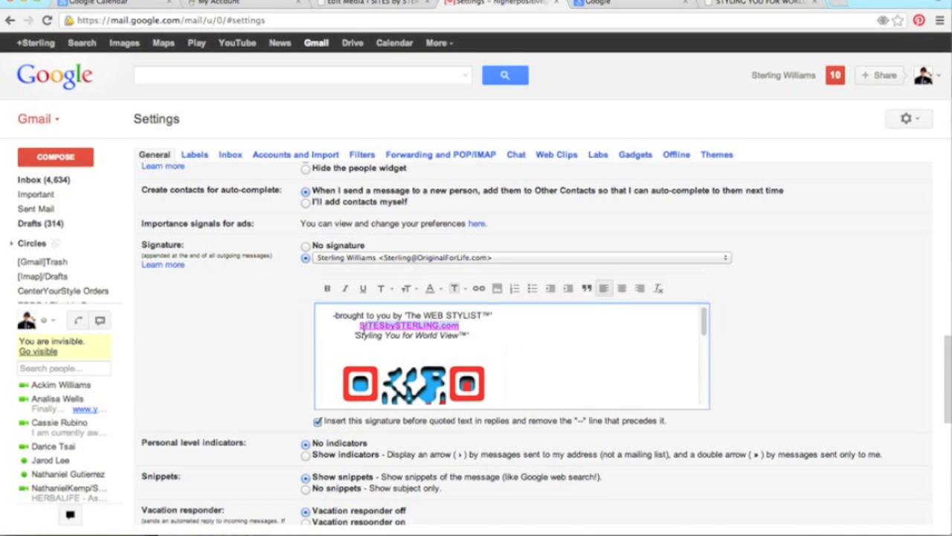
Save the finished signature with Save Changes at the bottom of General settings.
{"action": "left_click", "coordinate": [431, 288]}
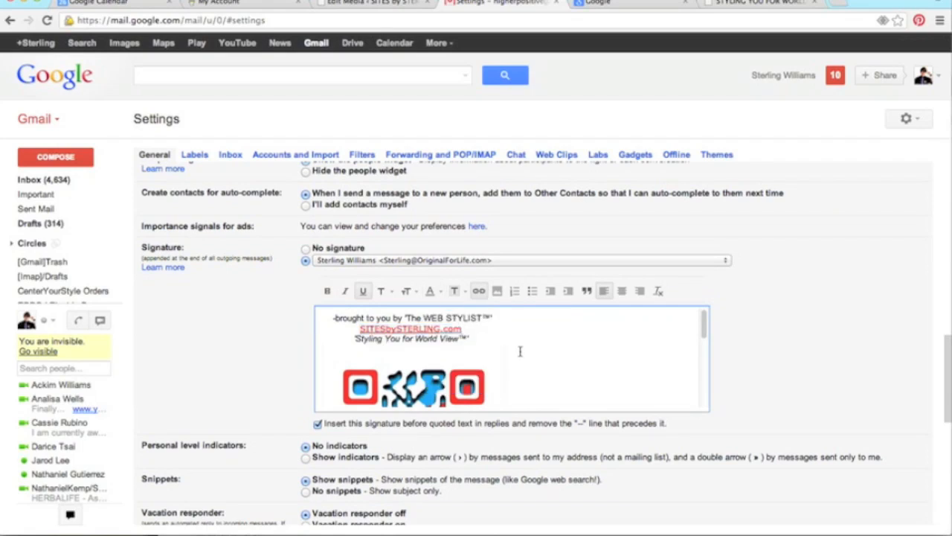
{"action": "scroll", "scroll_direction": "down", "scroll_amount": 3}
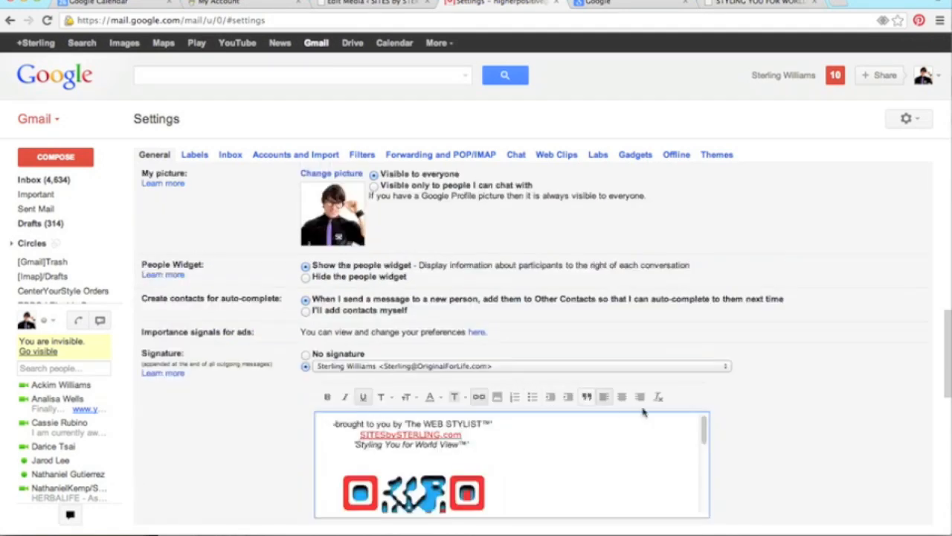
{"action": "scroll", "scroll_direction": "down", "scroll_amount": 3}
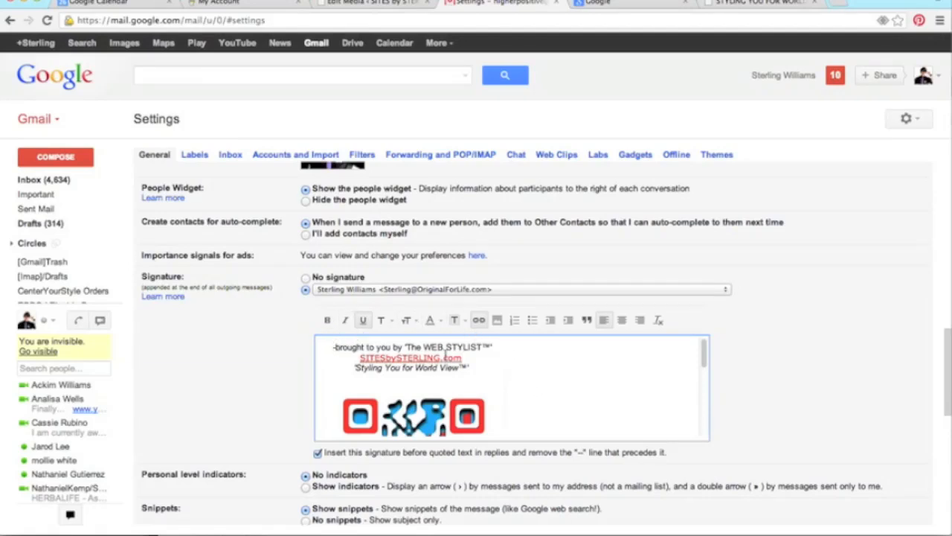
{"action": "scroll", "scroll_direction": "down", "scroll_amount": 3}
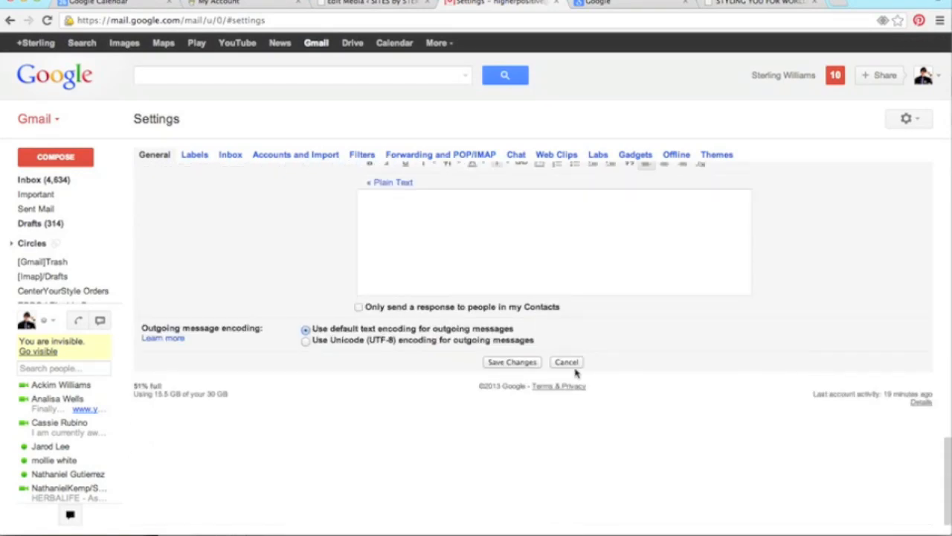
{"action": "left_click", "coordinate": [55, 158]}
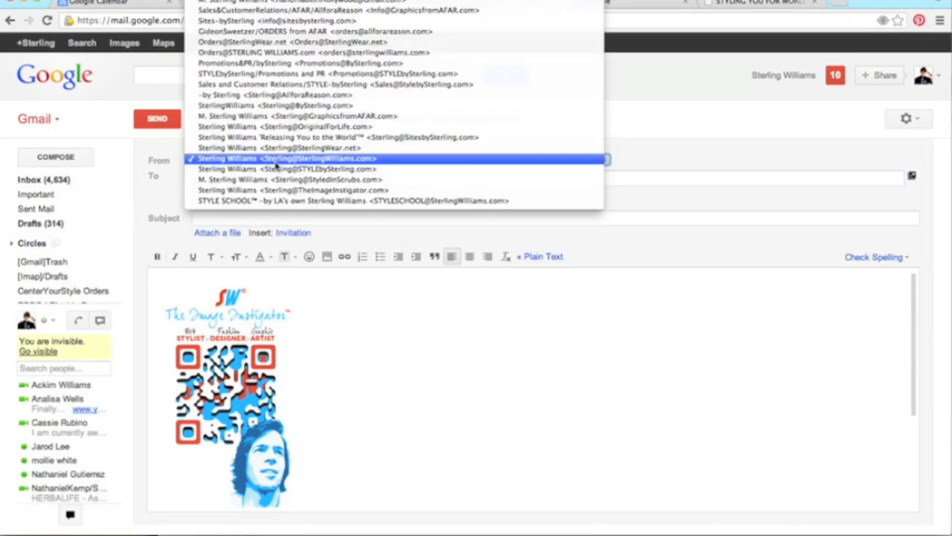
Compose a new message from the OriginalForLife address showing the styled signature and QR code.
{"action": "left_click", "coordinate": [283, 157]}
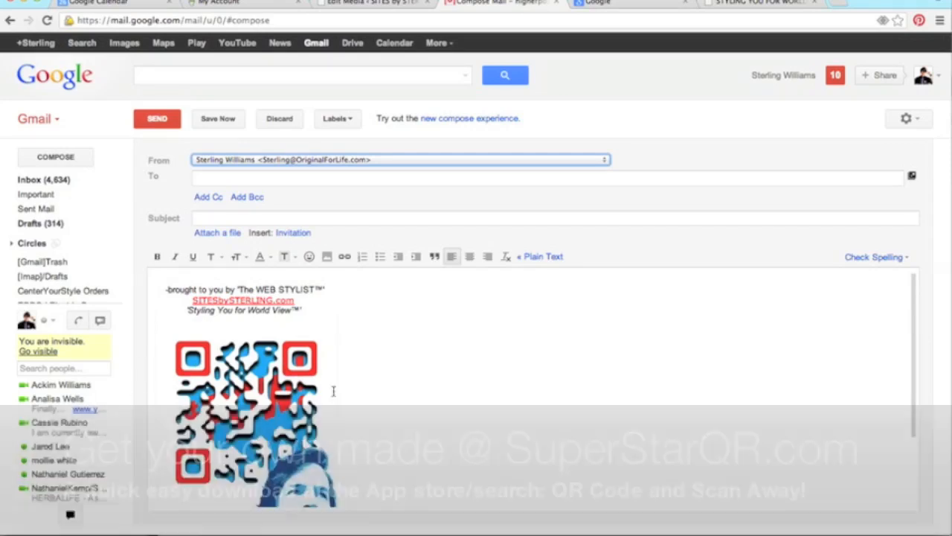
{"action": "left_click", "coordinate": [253, 417]}
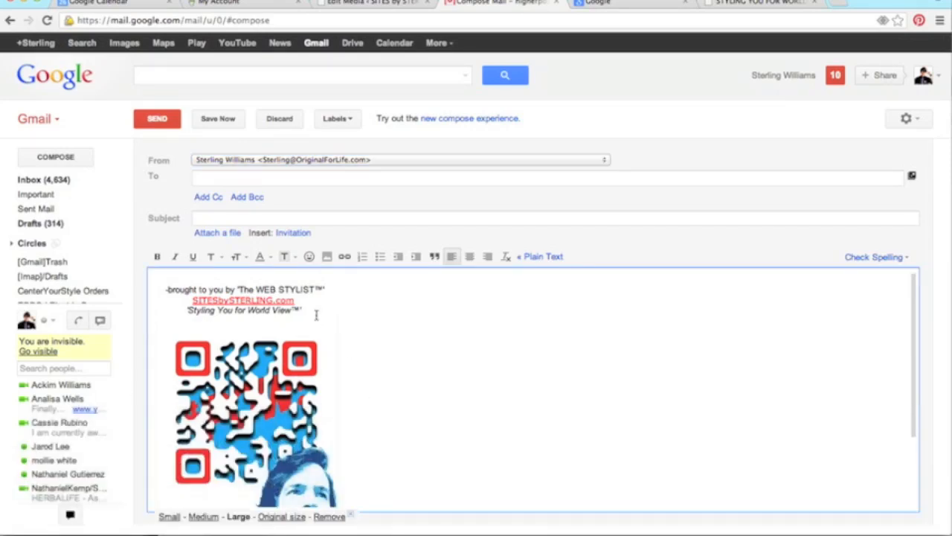
{"action": "left_click", "coordinate": [194, 256]}
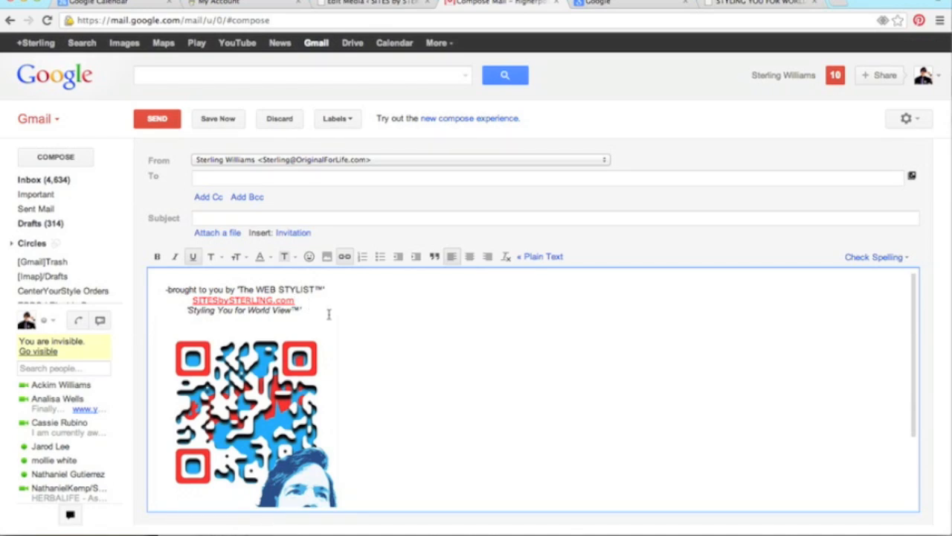
{"action": "mouse_move", "coordinate": [381, 333]}
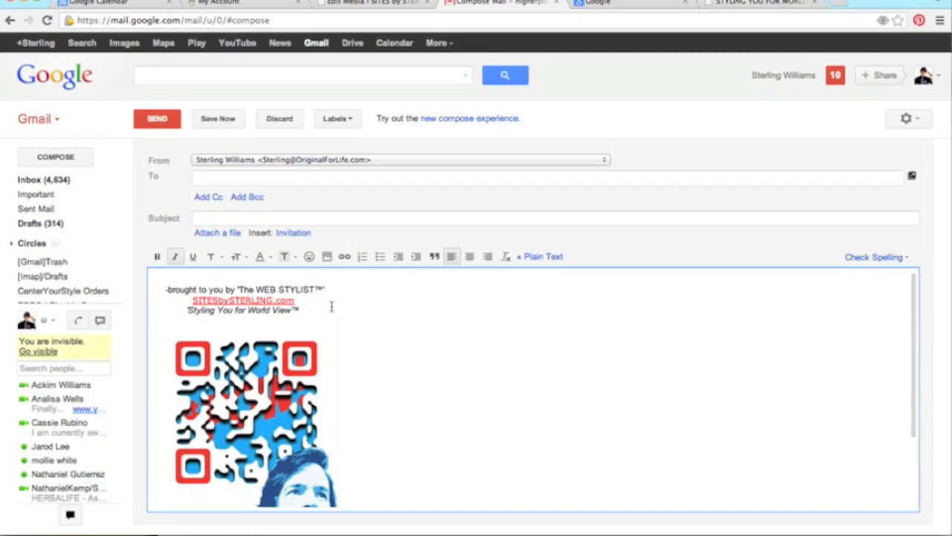
{"action": "mouse_move", "coordinate": [420, 350]}
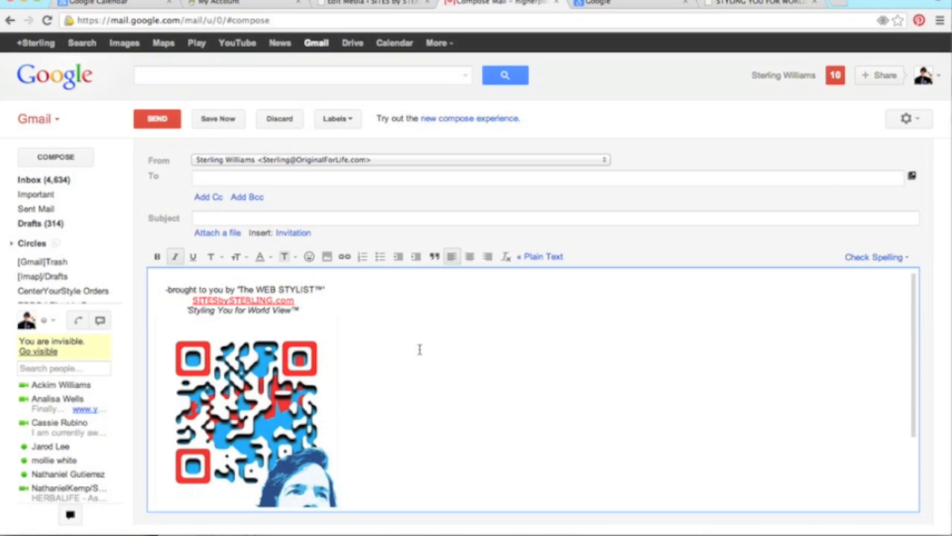
{"action": "mouse_move", "coordinate": [384, 319]}
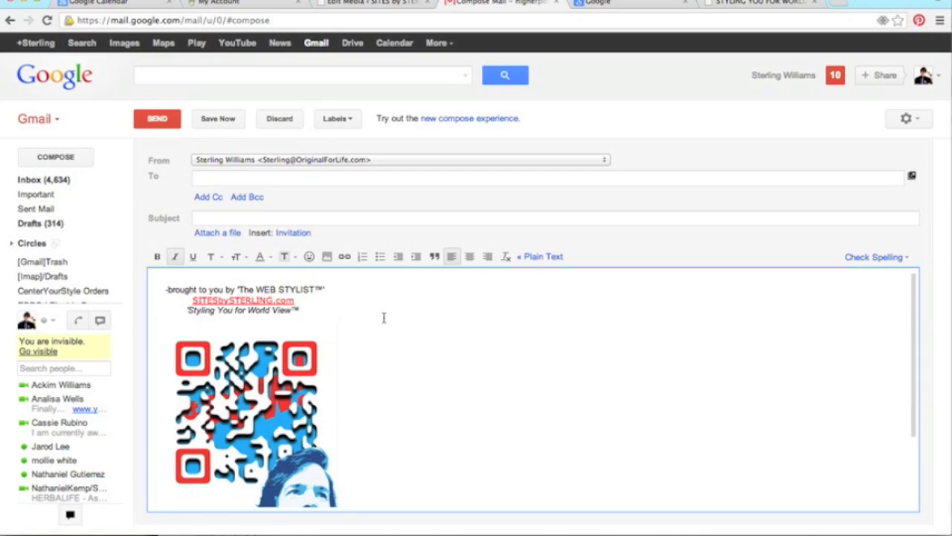
{"action": "mouse_move", "coordinate": [428, 315]}
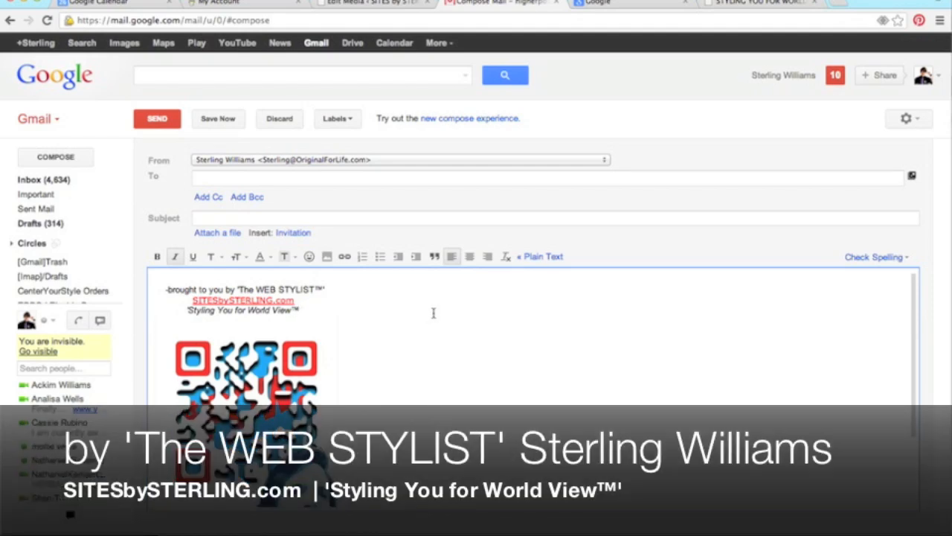
{"action": "mouse_move", "coordinate": [431, 330]}
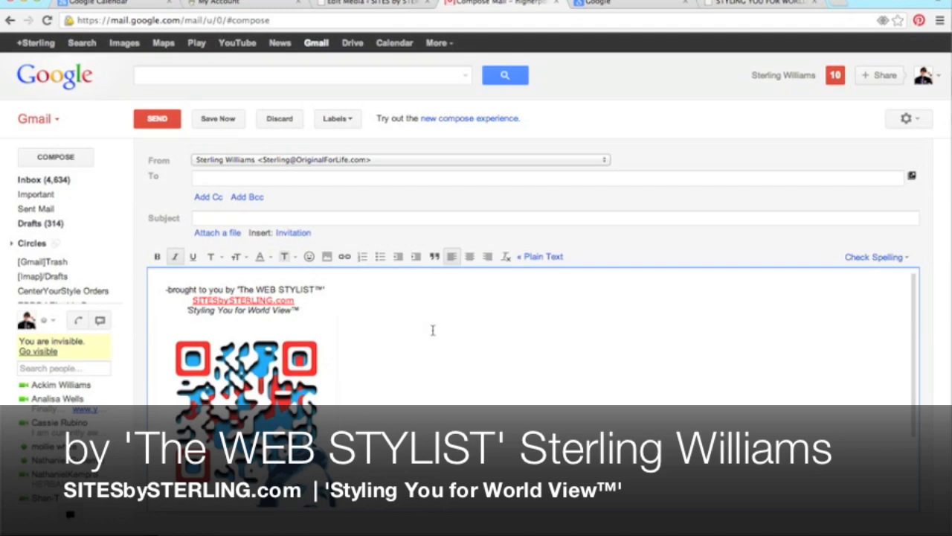